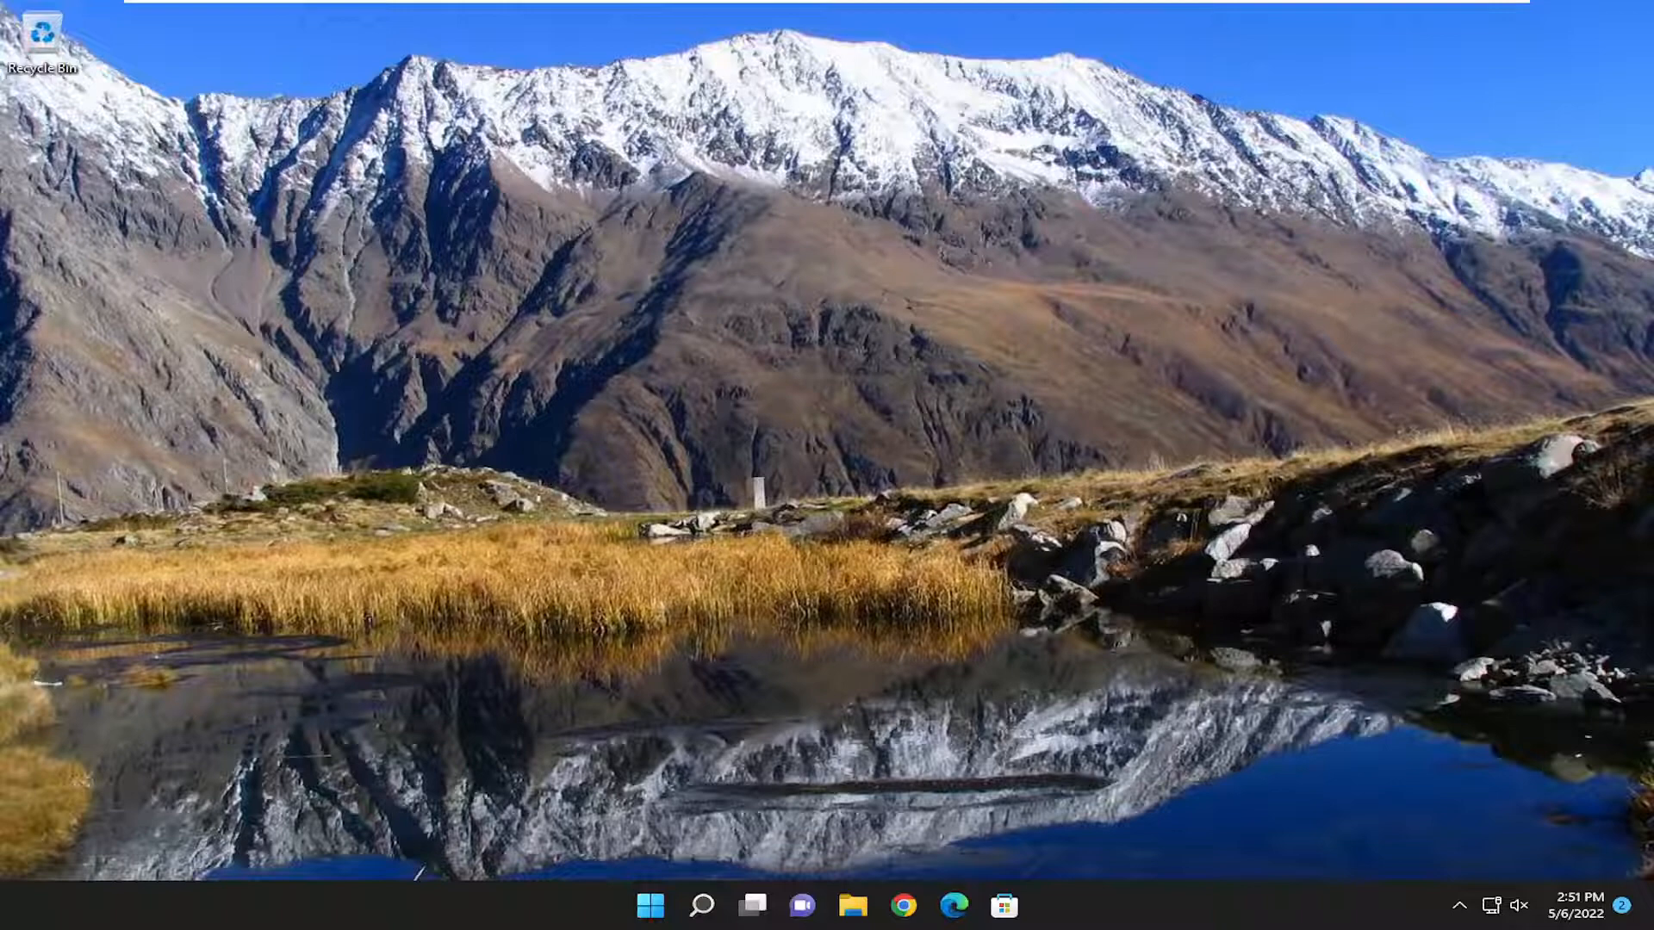
pyautogui.moveTo(764, 738)
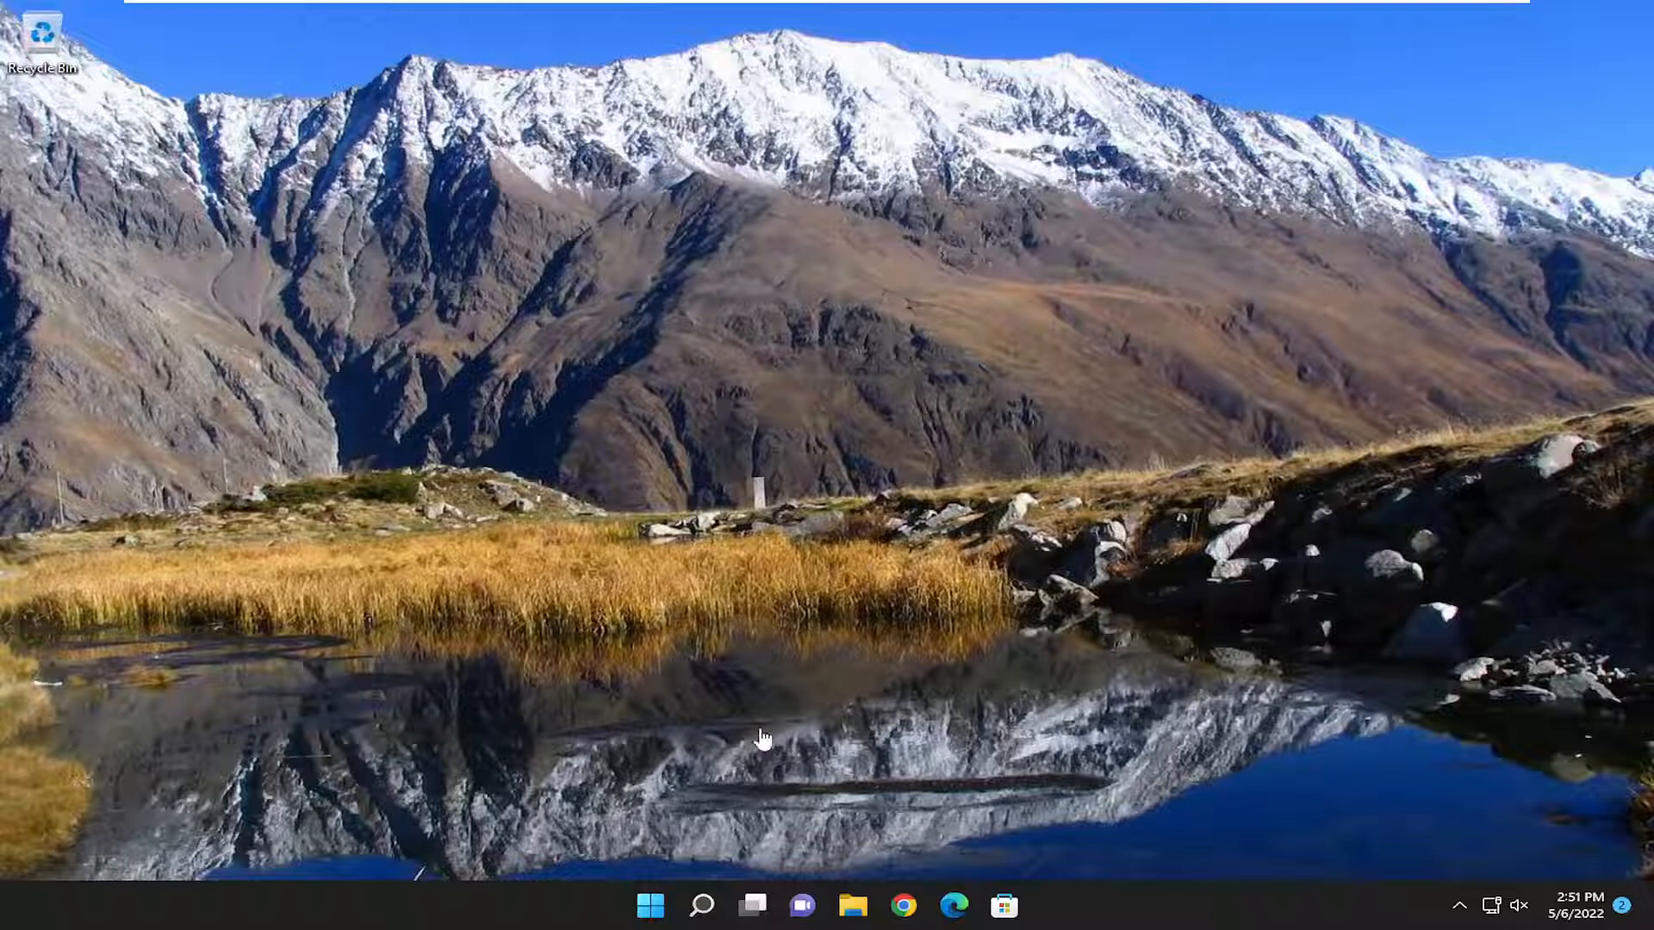
# - Search Start for 'apps and feature' and open the Apps & features settings page
pyautogui.click(702, 904)
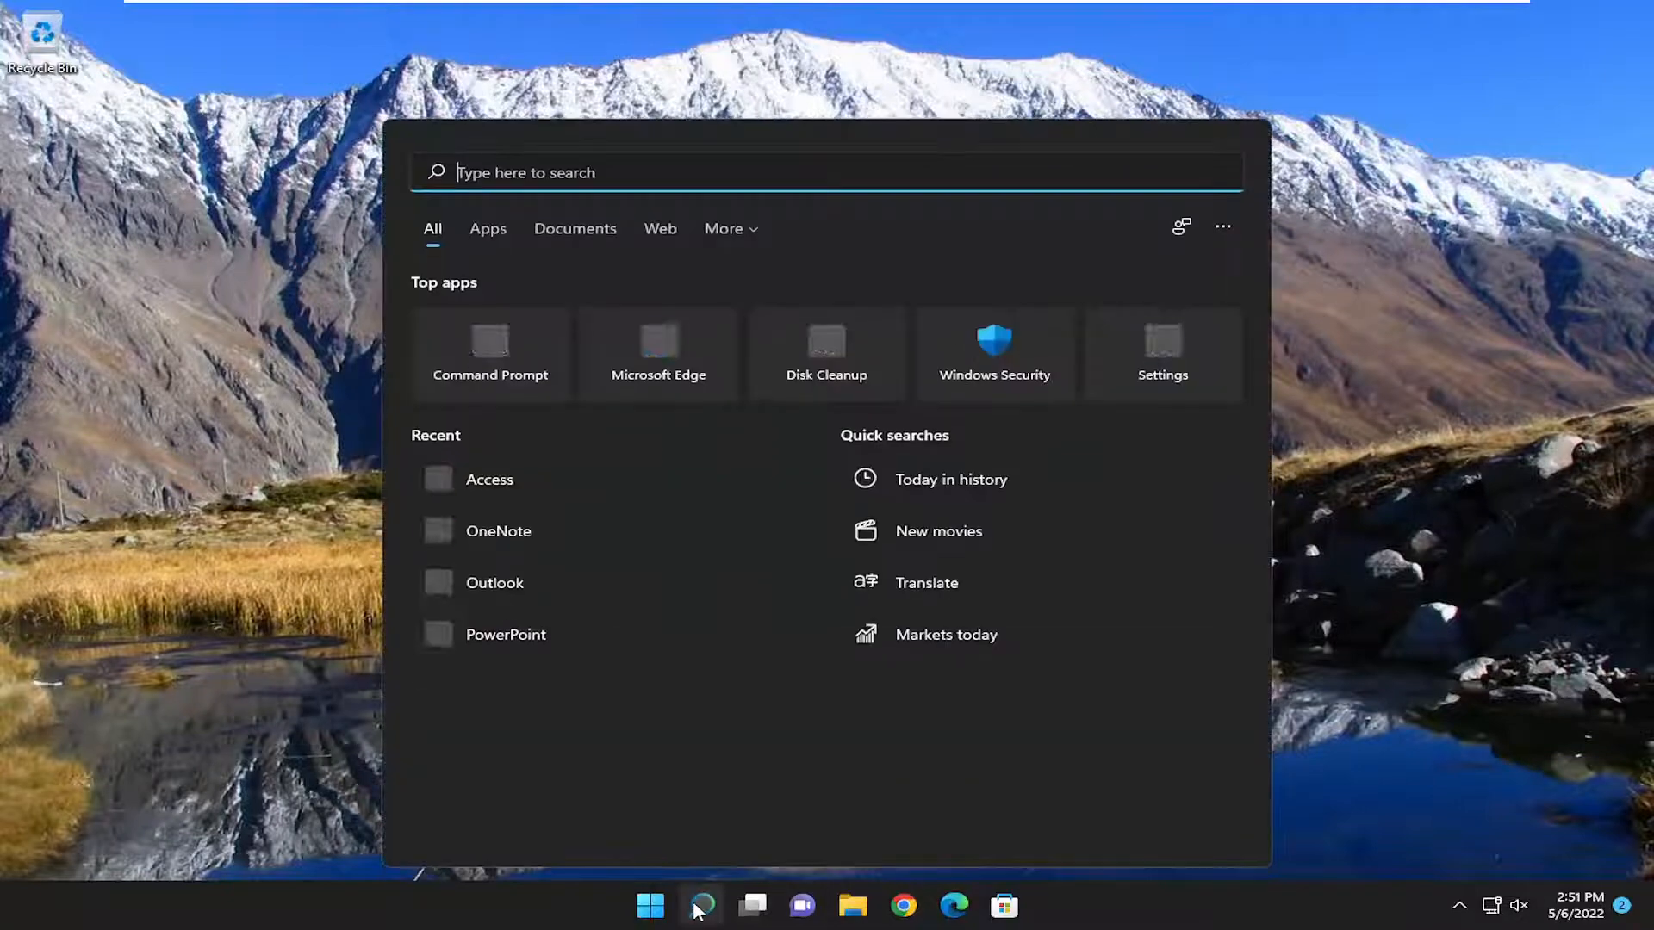
pyautogui.write('apps and f')
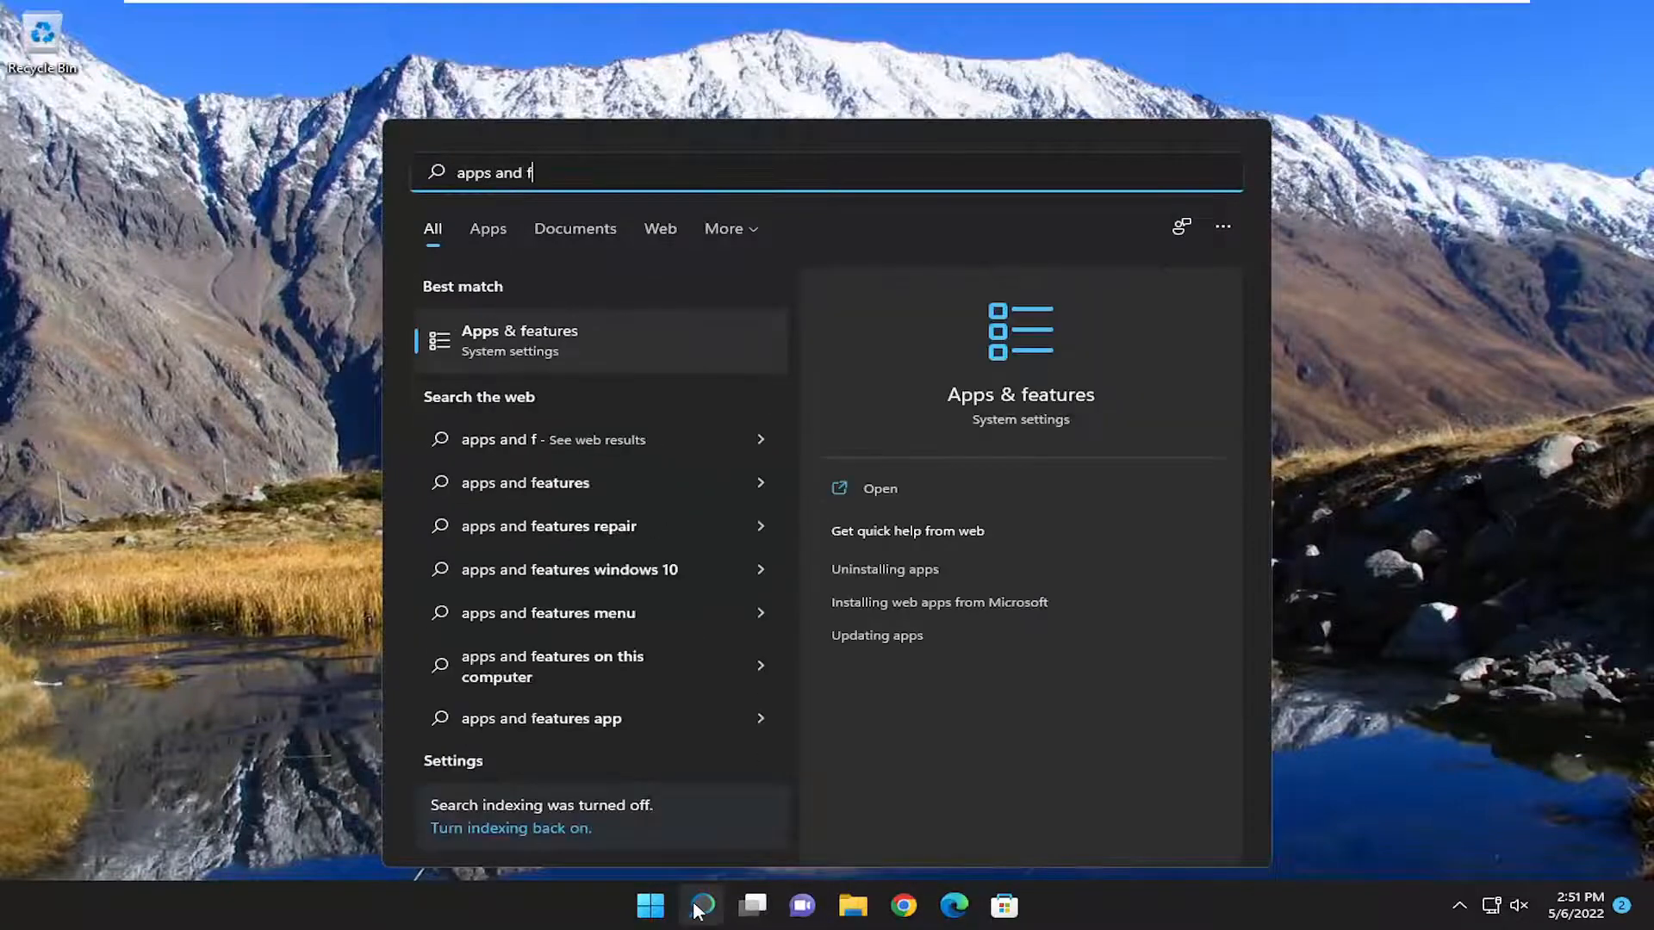
pyautogui.write('eature')
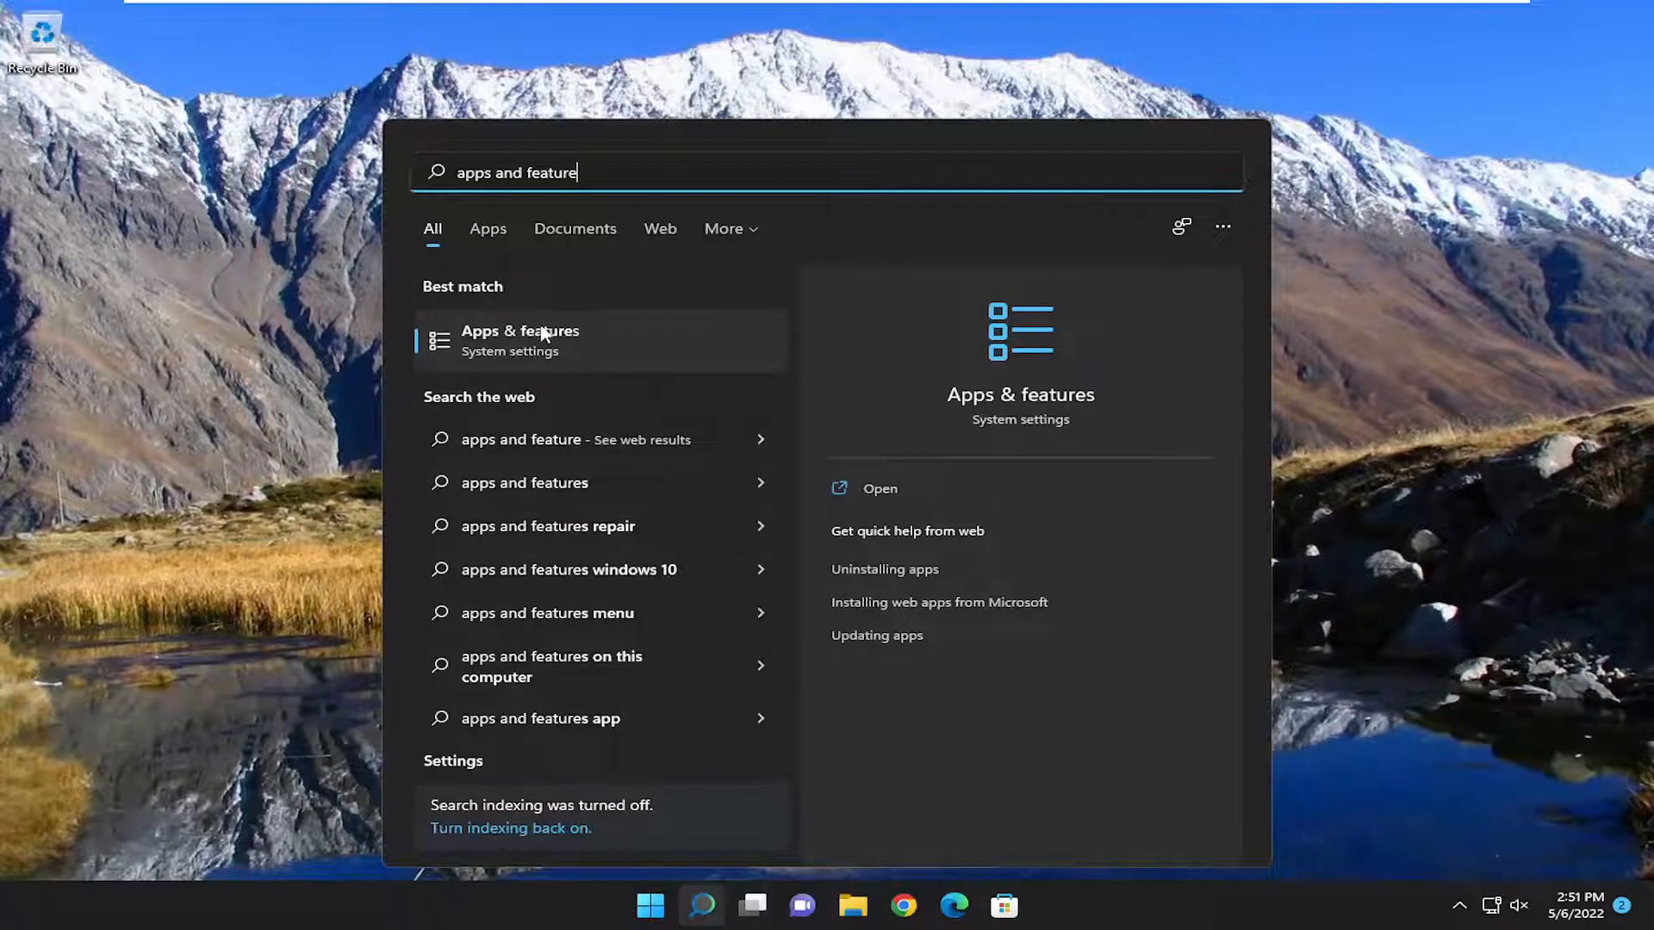
pyautogui.click(537, 340)
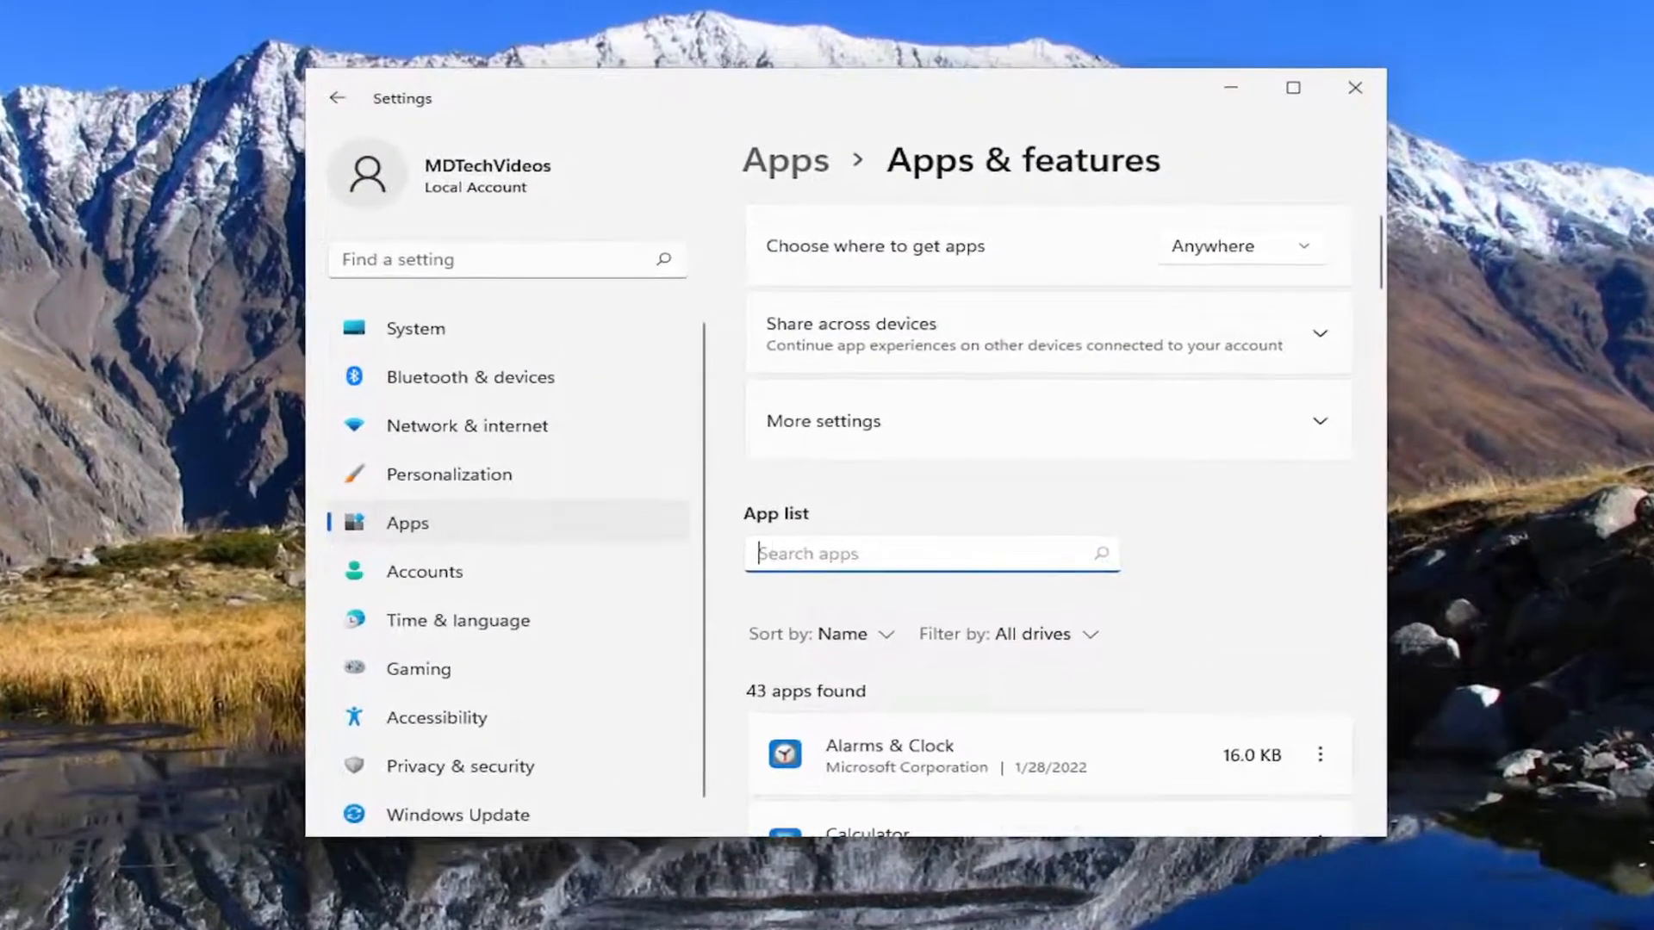
# - Filter the app list by 'office' and choose Uninstall for Microsoft Office Professional 2021
pyautogui.write('office')
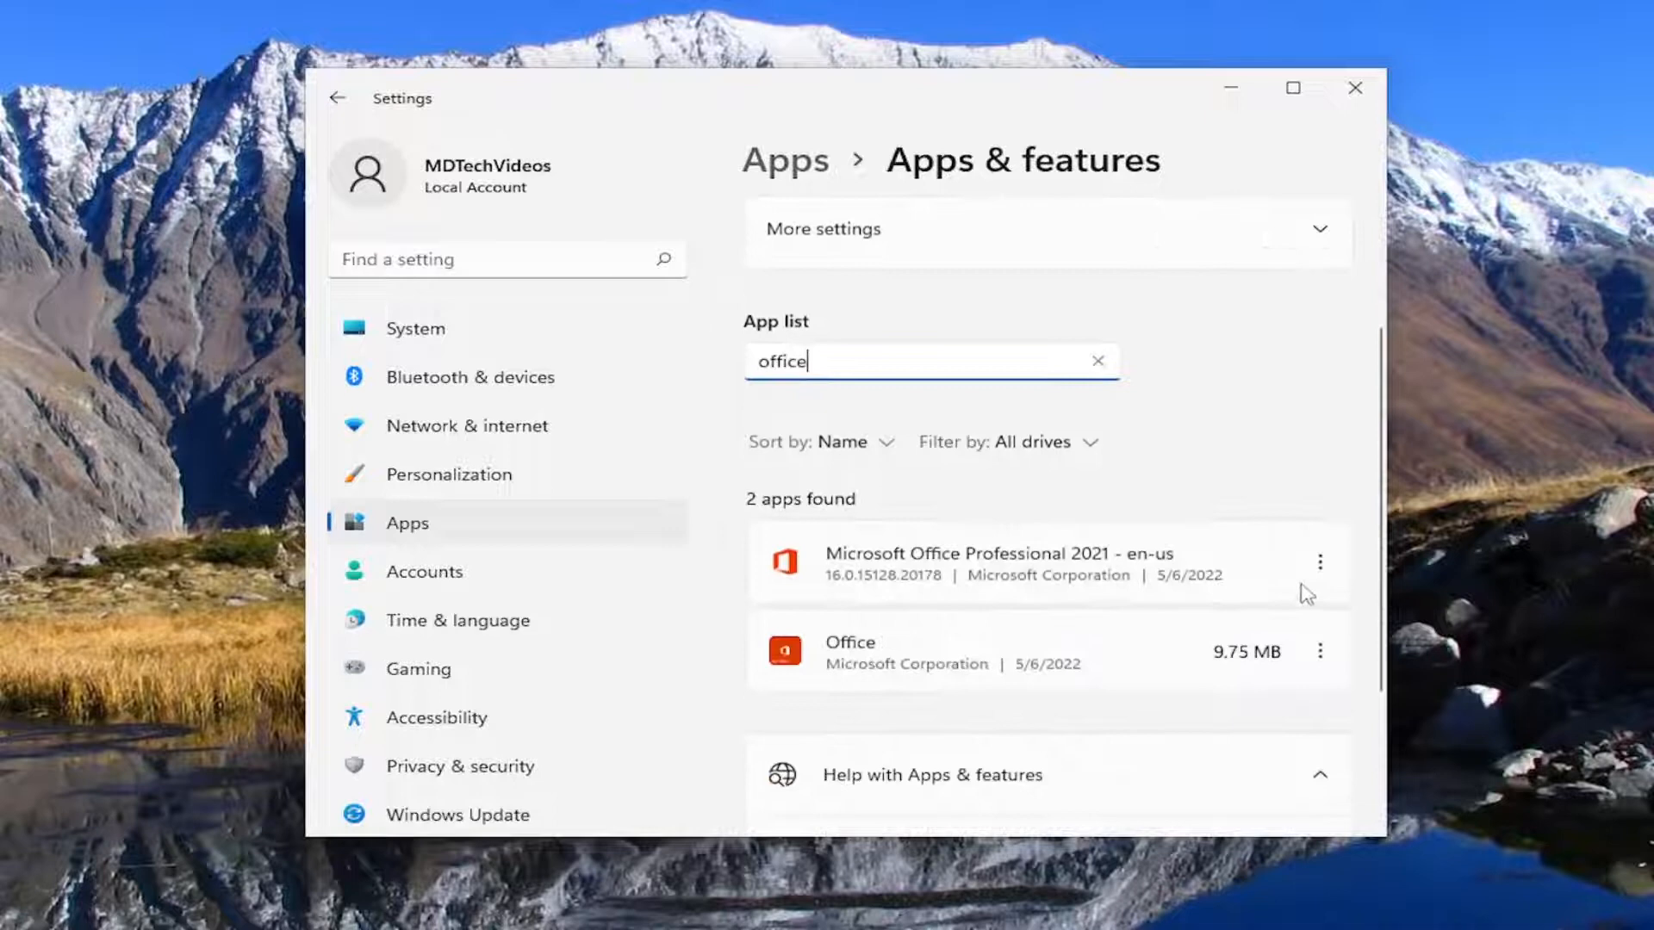
pyautogui.click(1321, 559)
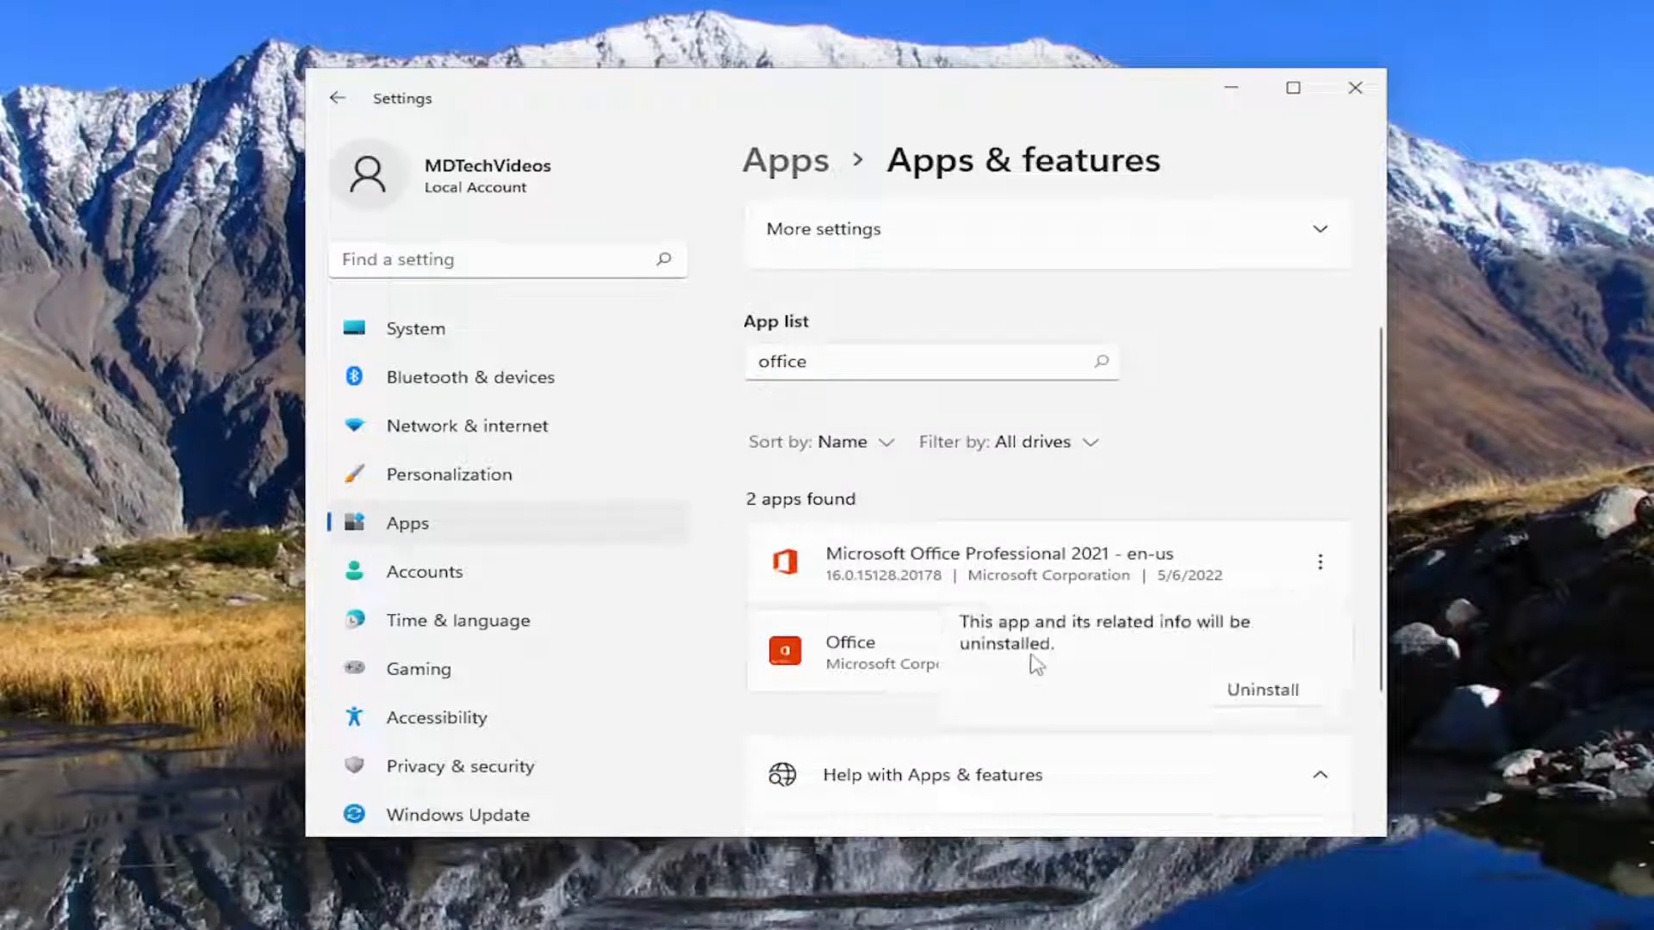
pyautogui.moveTo(1184, 642)
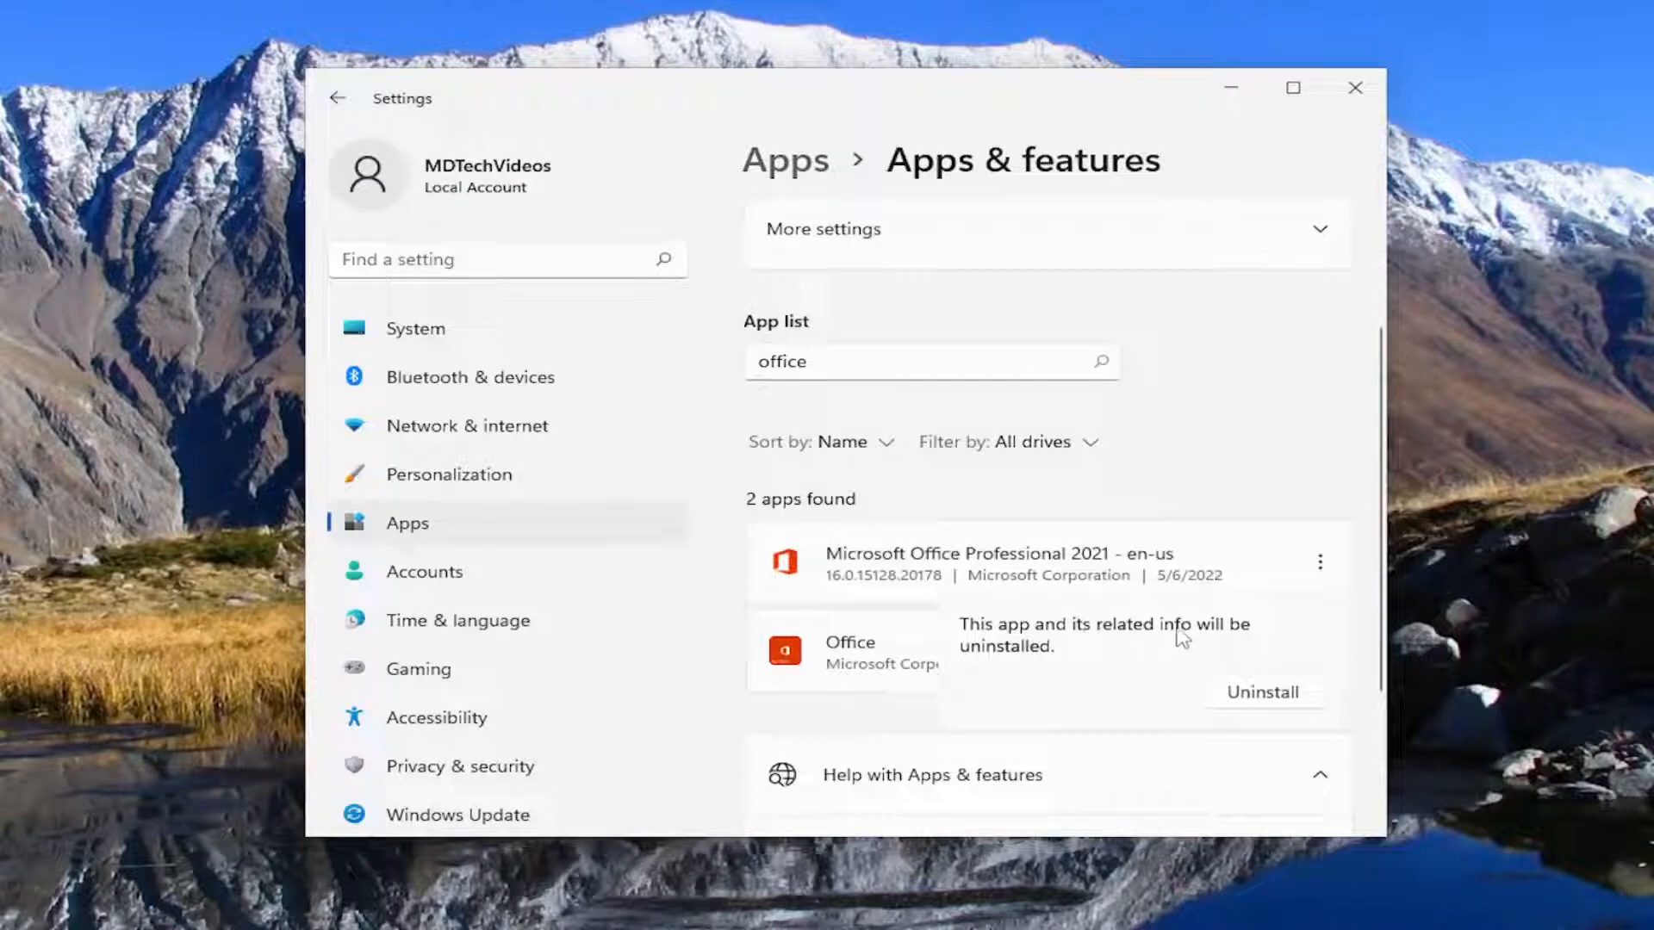
pyautogui.click(1265, 692)
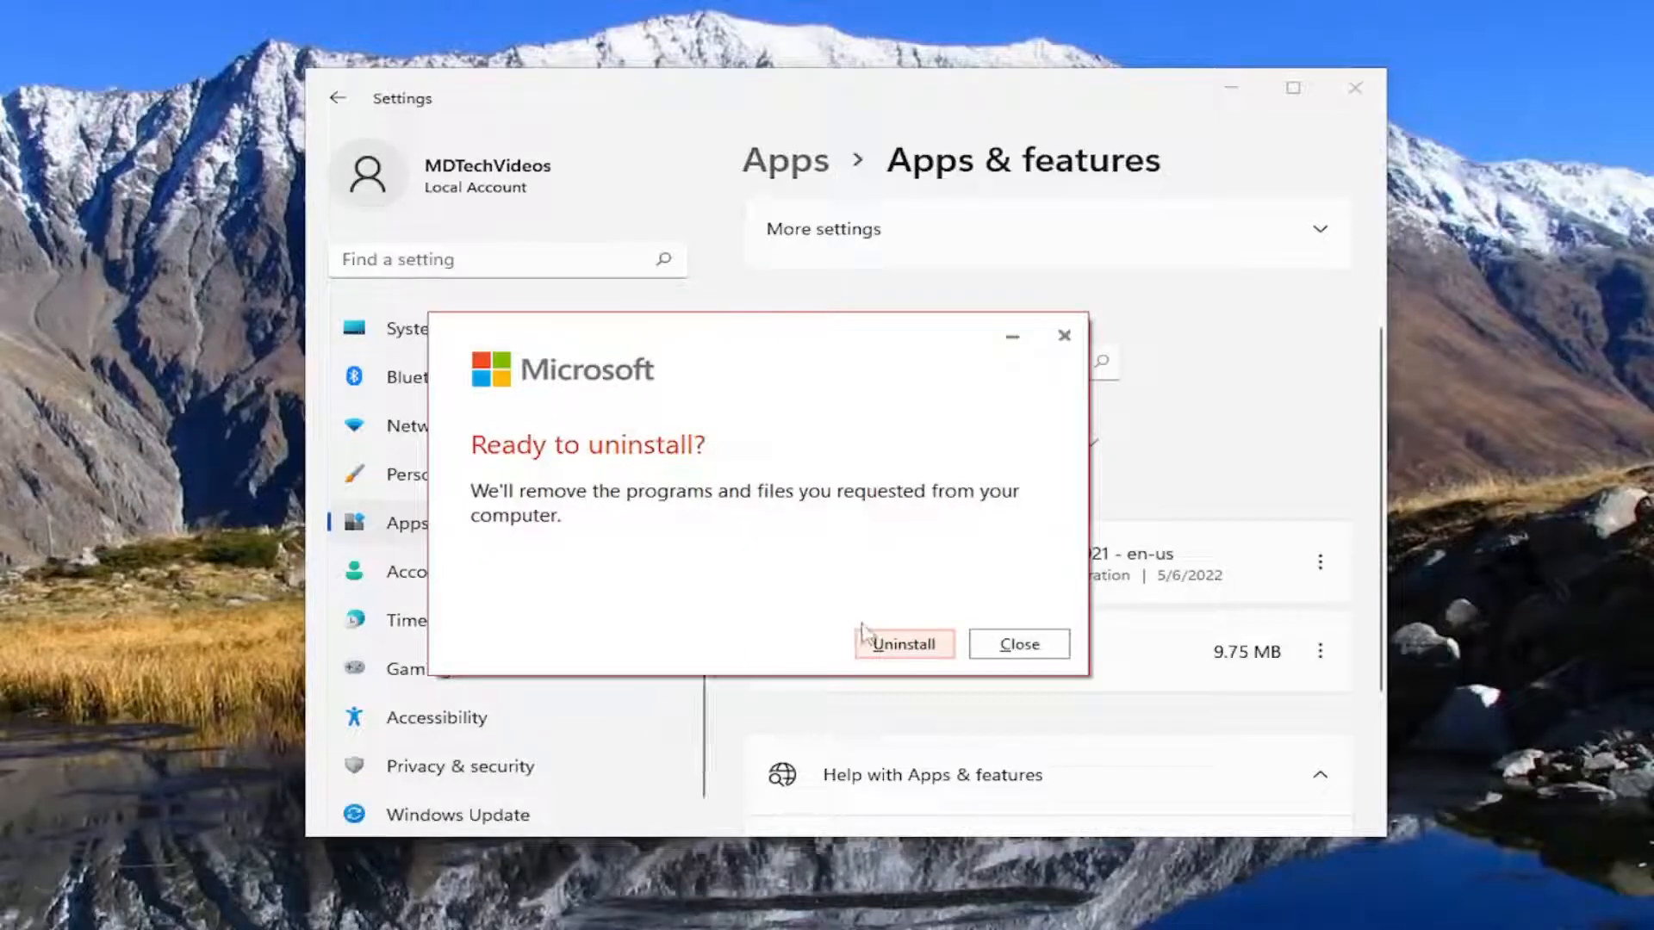
pyautogui.moveTo(552, 524)
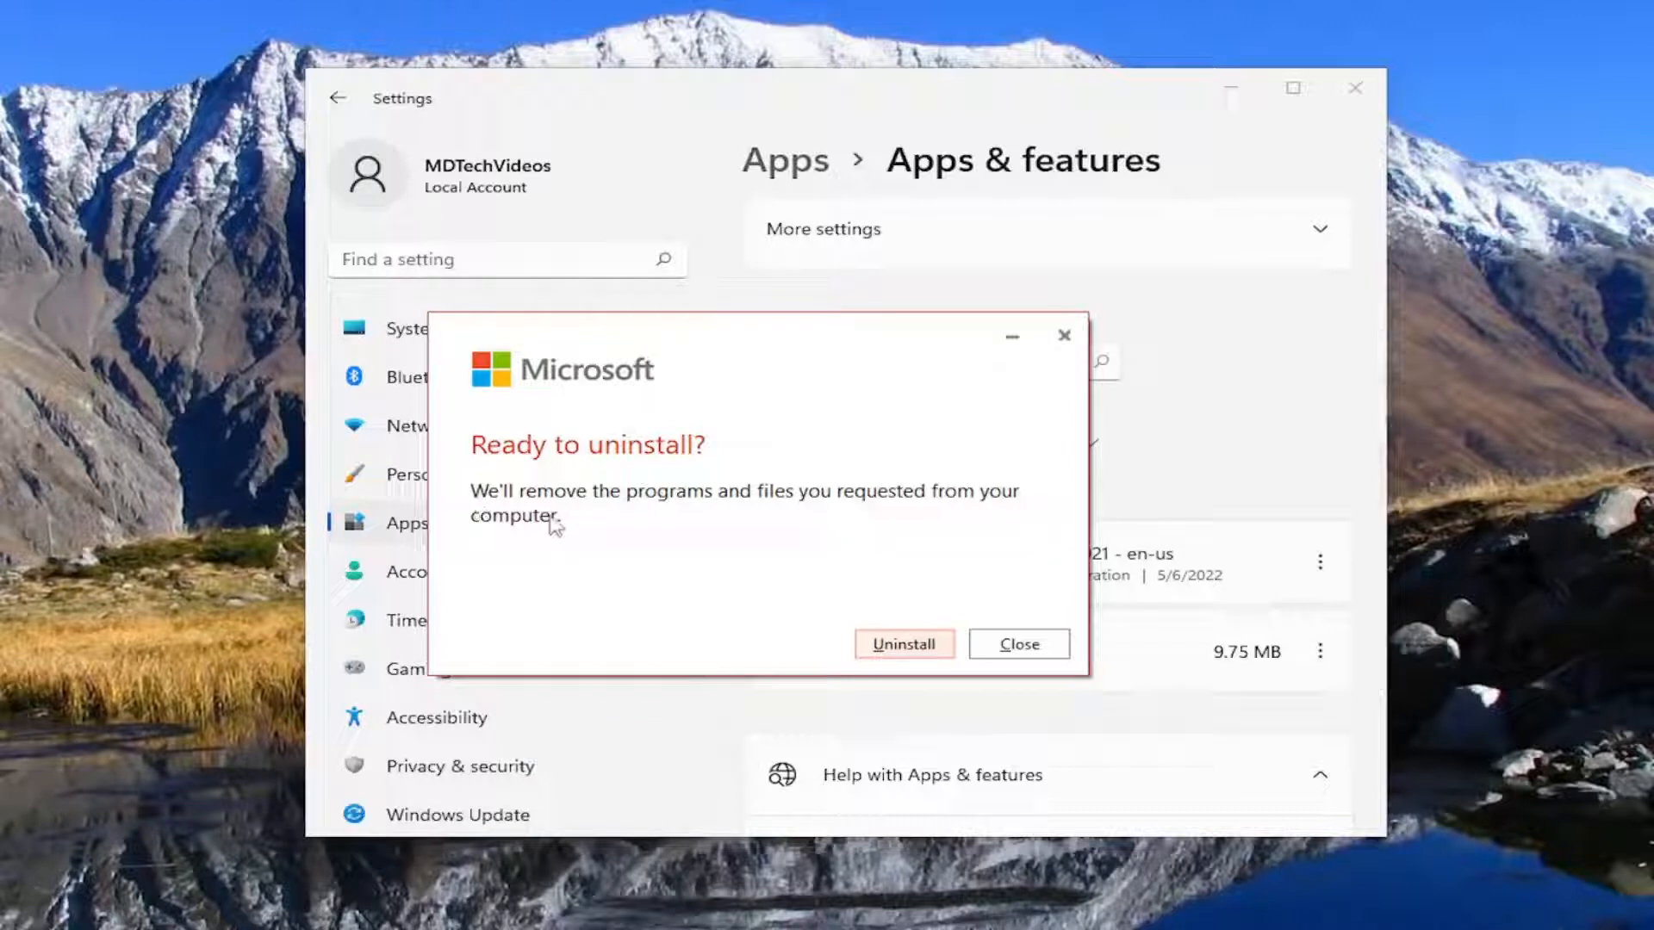
pyautogui.moveTo(970, 562)
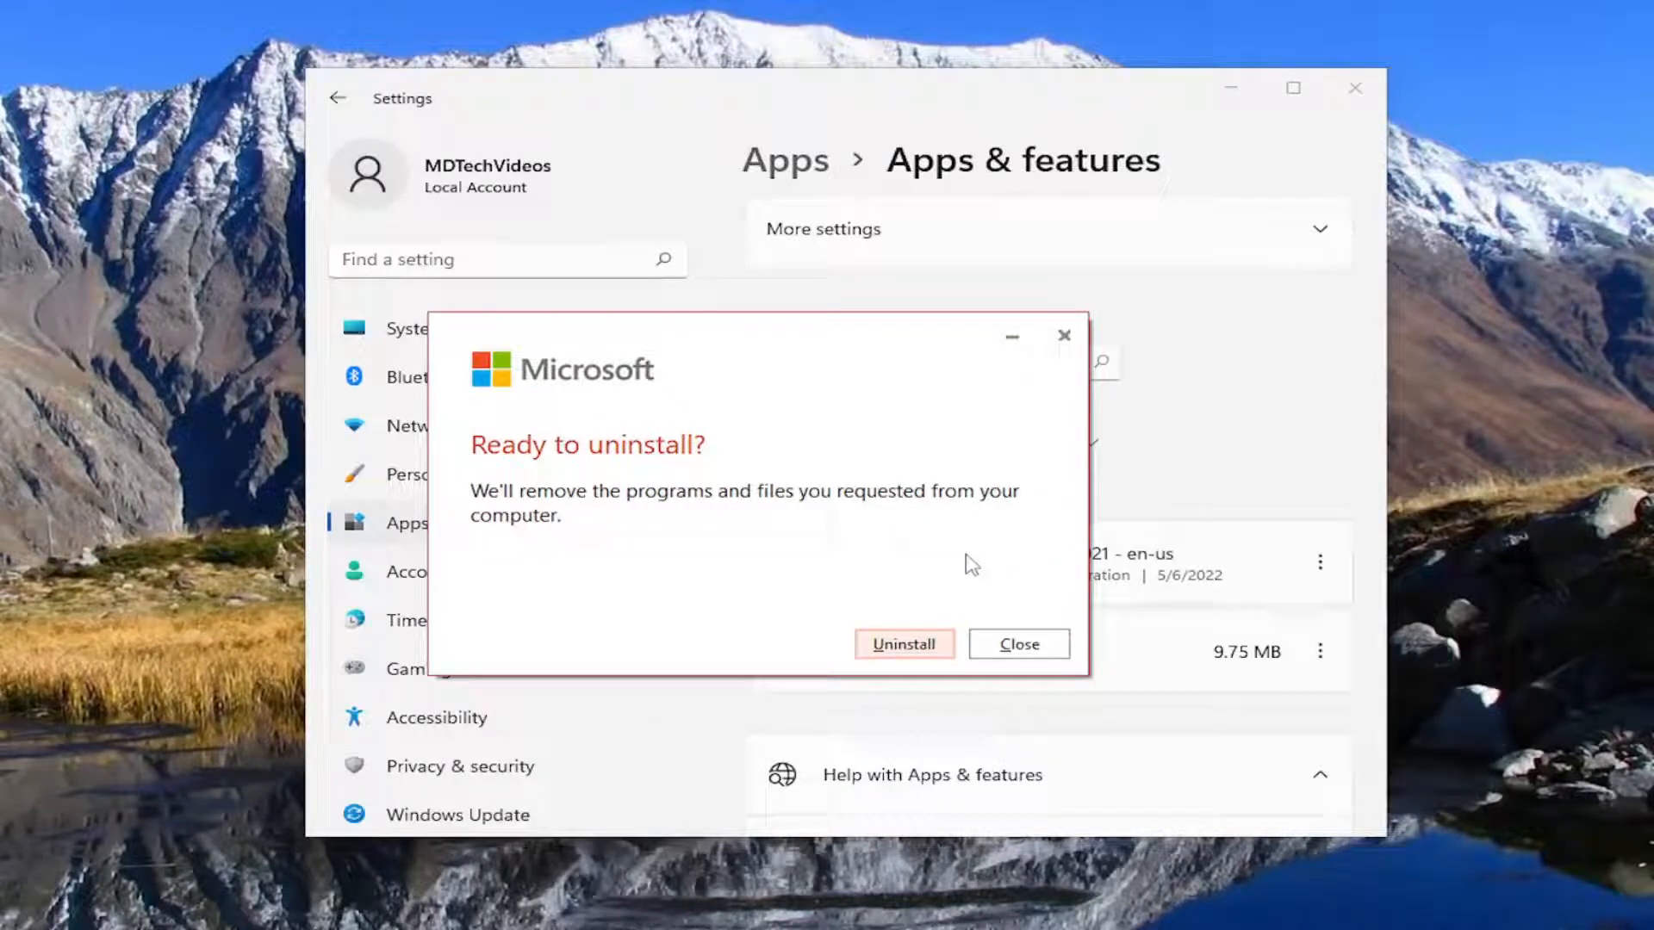
# - Confirm Uninstall in the Office dialog and wait for 'Done uninstalling!'
pyautogui.click(904, 643)
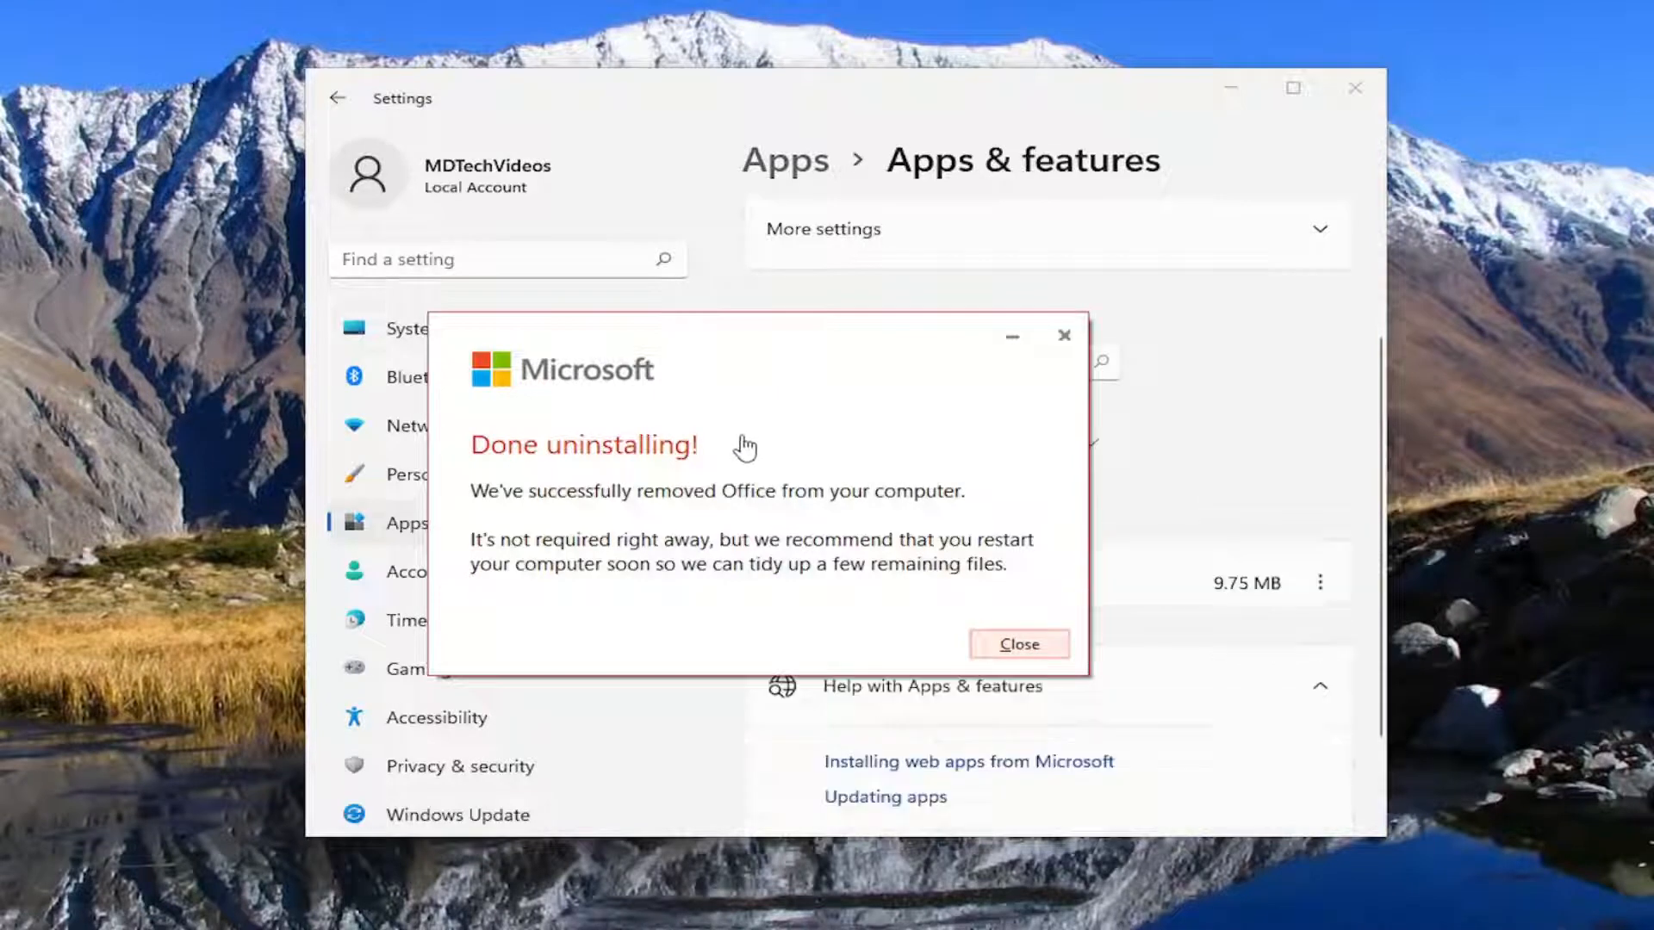
pyautogui.moveTo(671, 542)
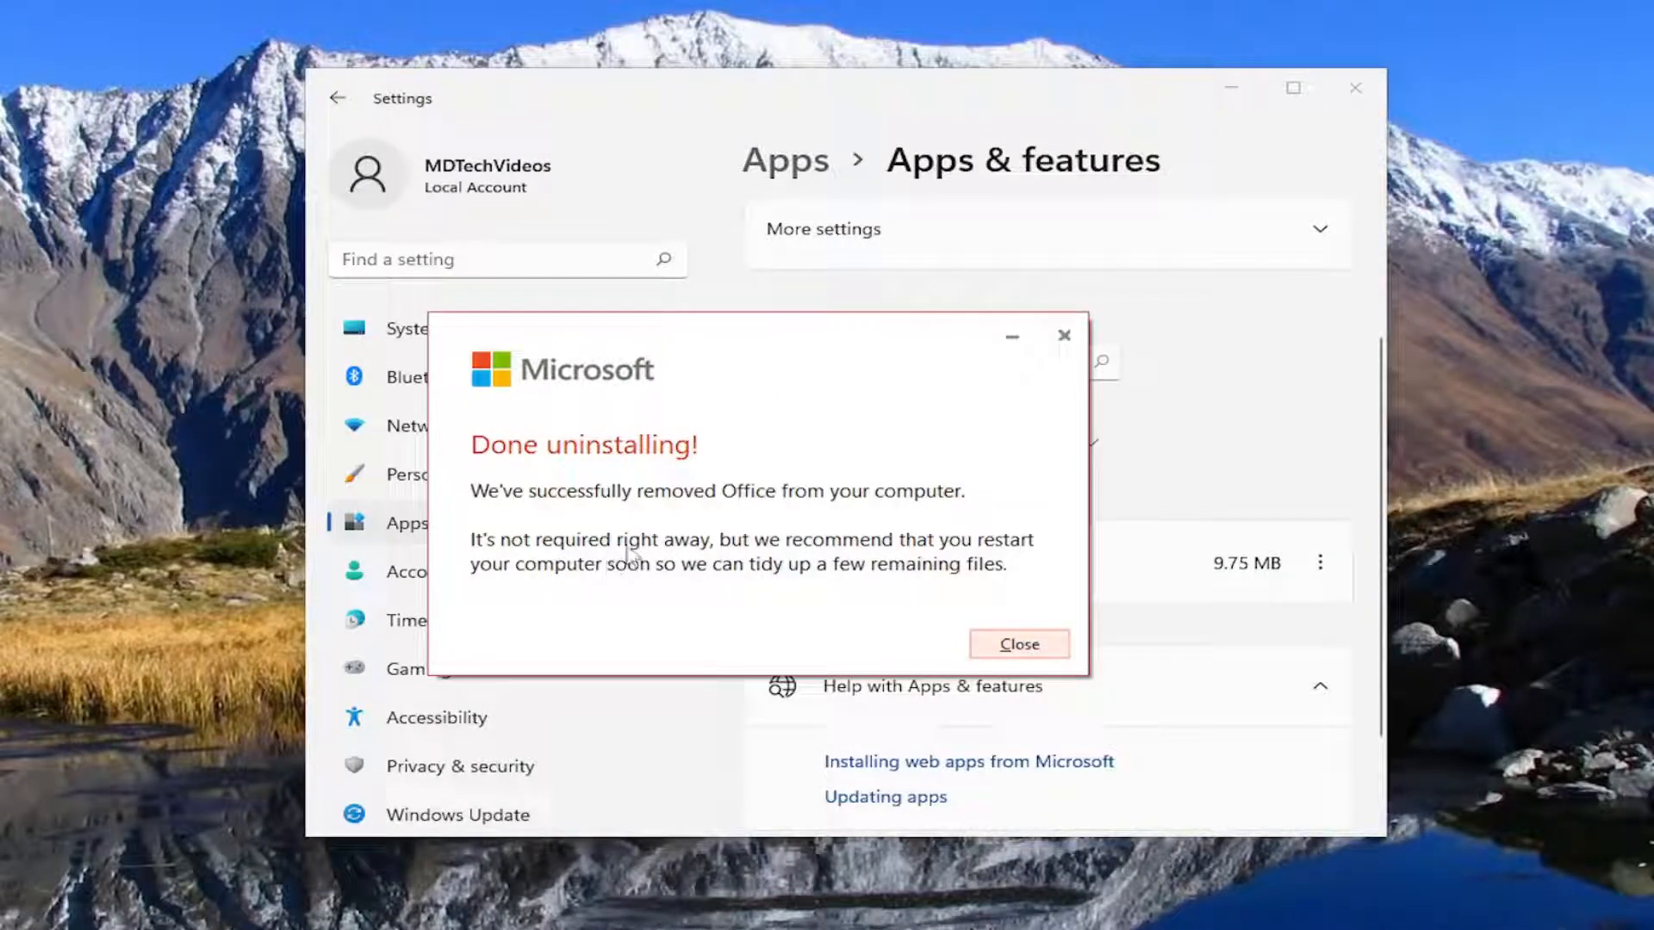
pyautogui.moveTo(599, 590)
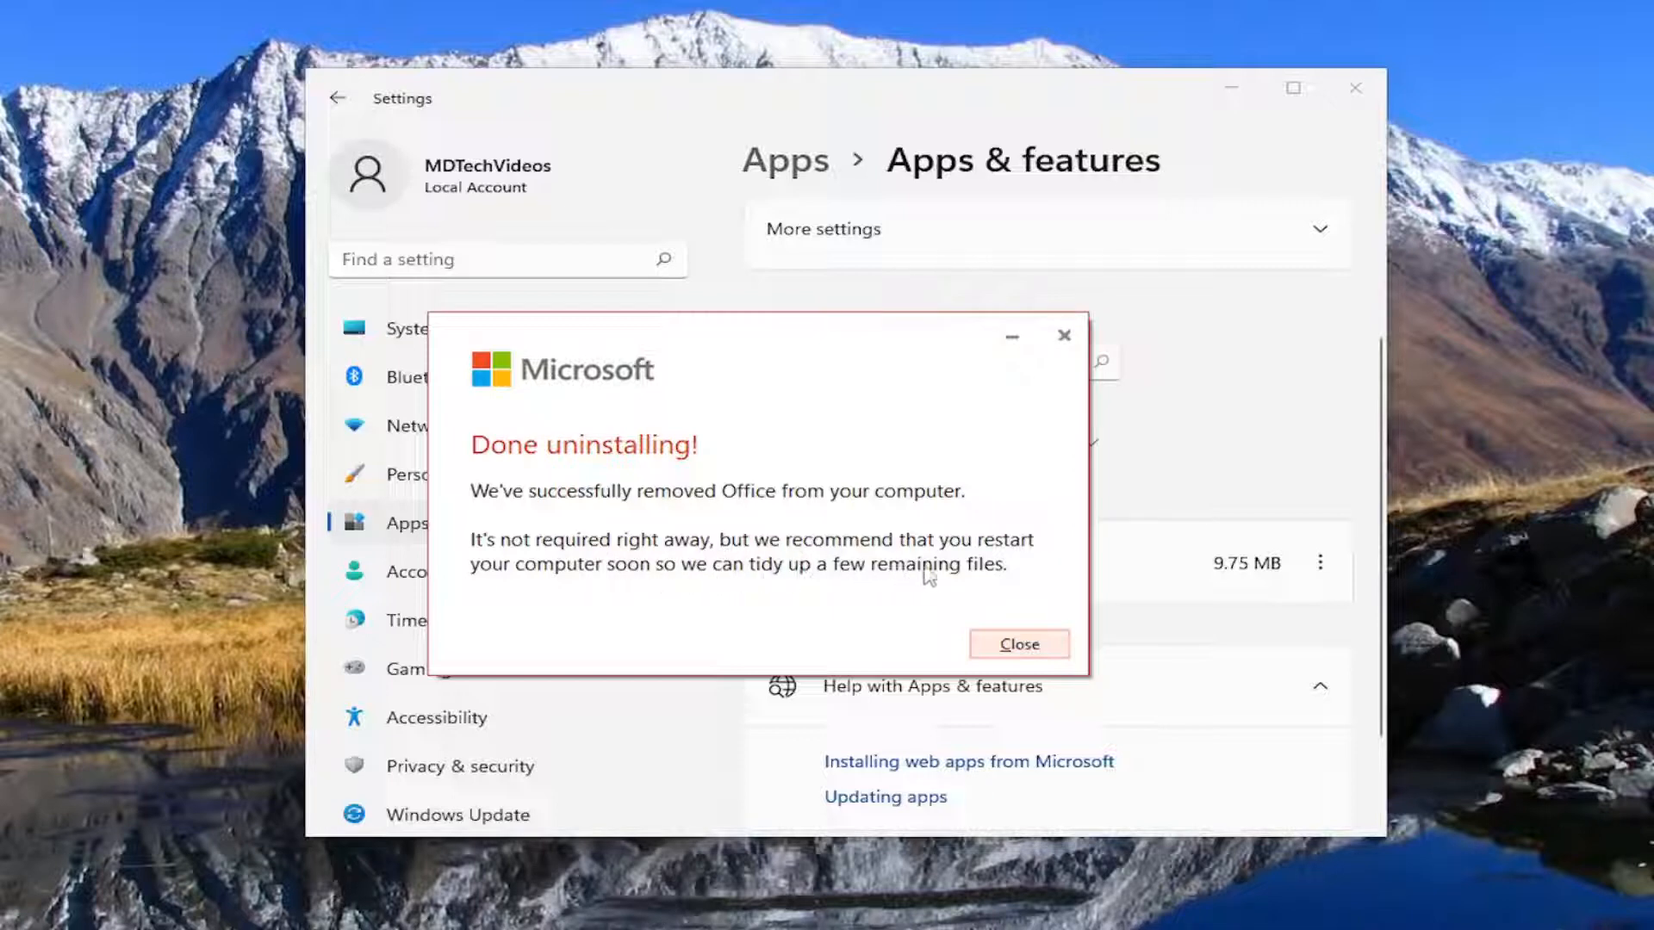
# - Close the completion message and choose Uninstall for the remaining Office app
pyautogui.click(1019, 644)
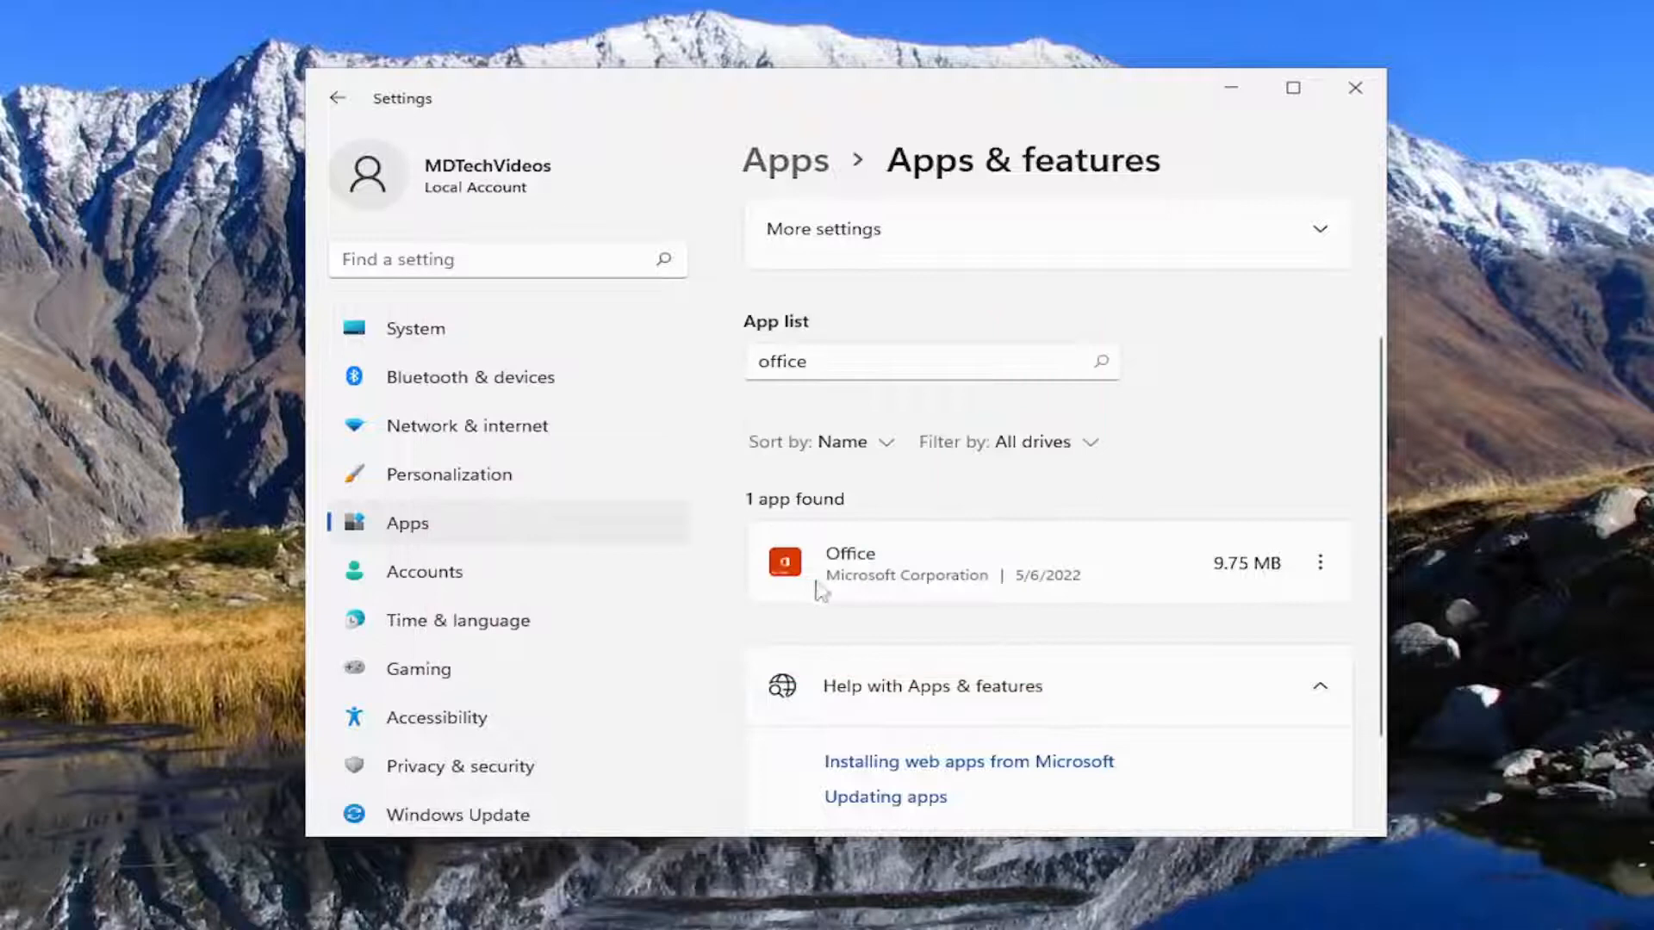
pyautogui.moveTo(886, 558)
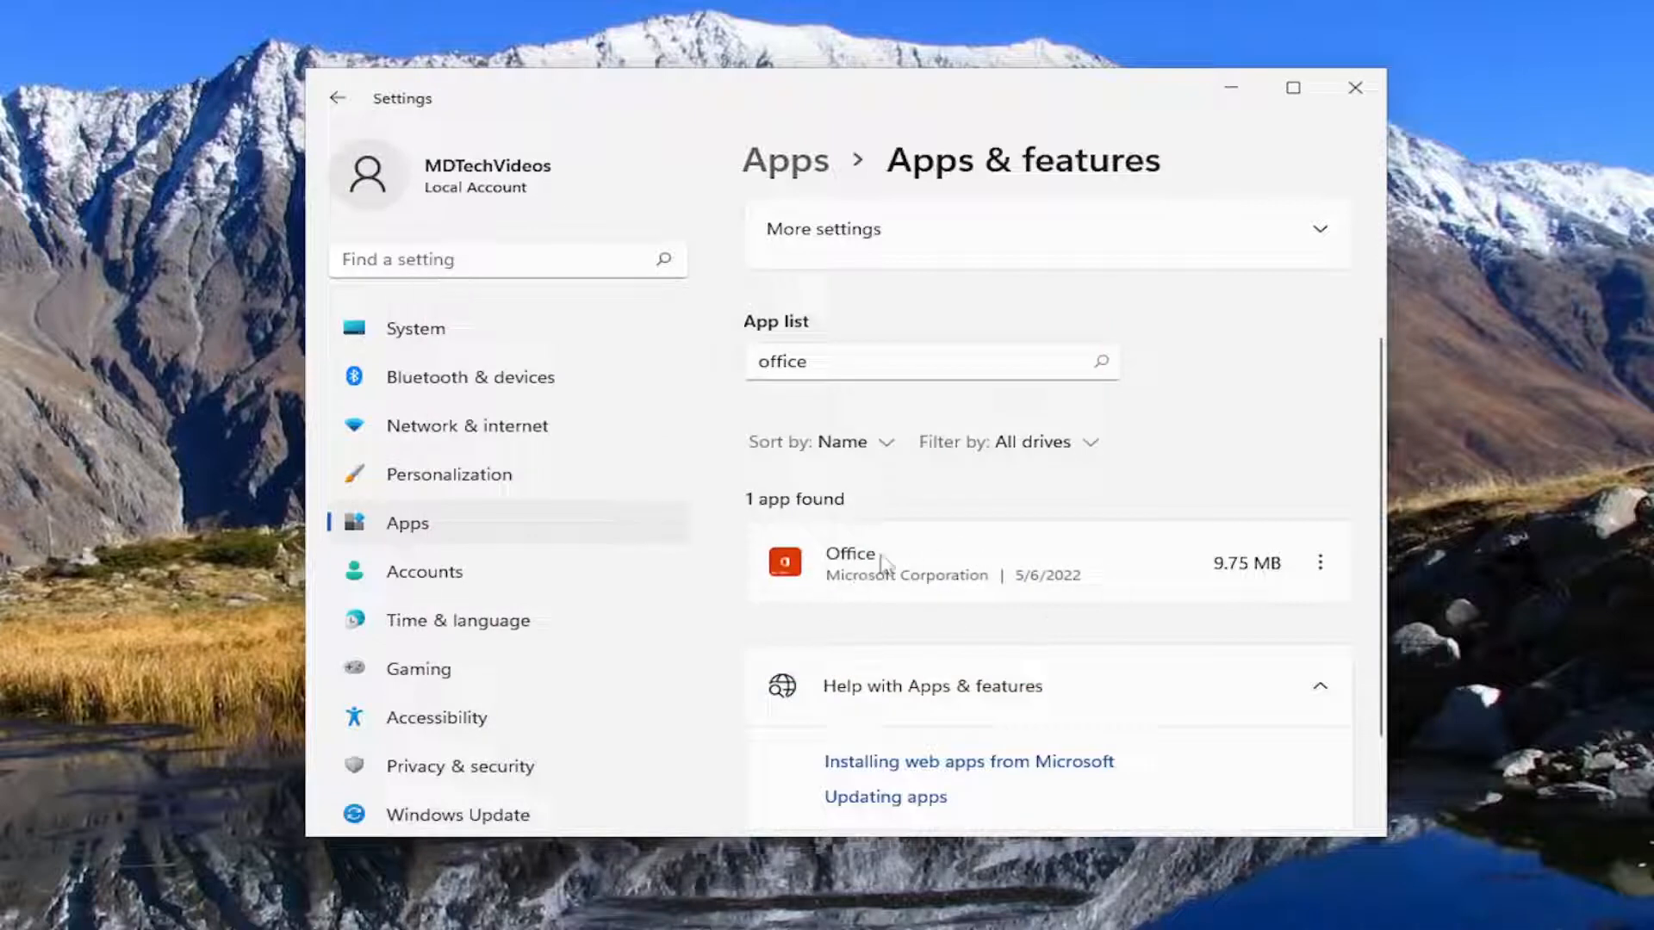
pyautogui.moveTo(794, 589)
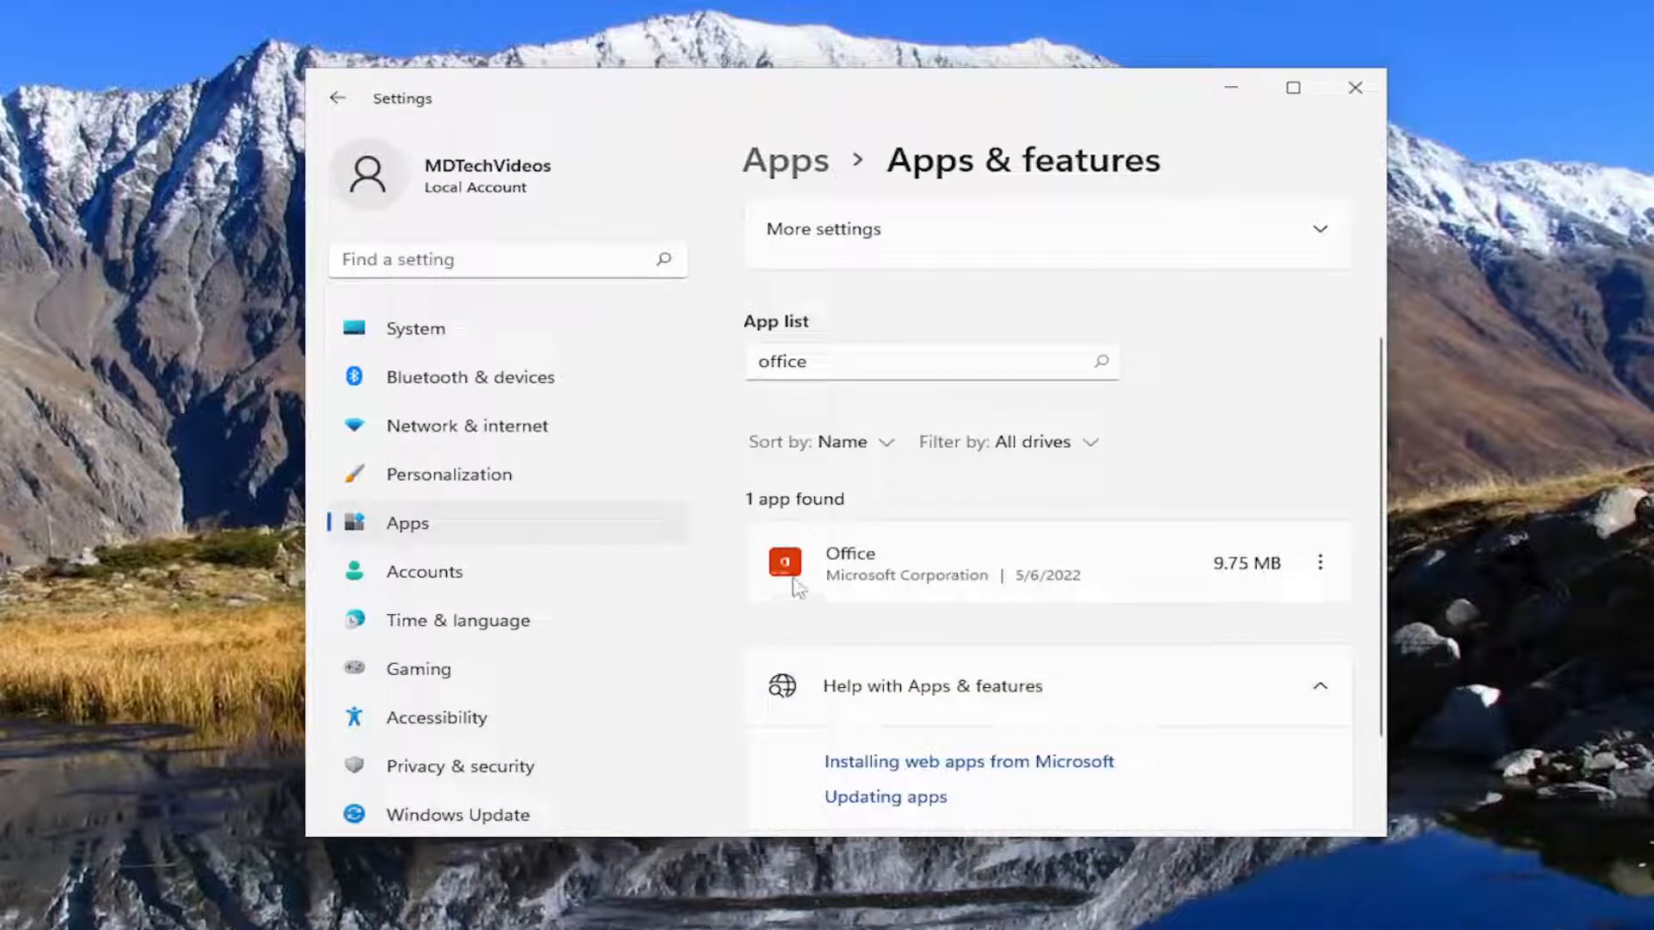
pyautogui.moveTo(1315, 576)
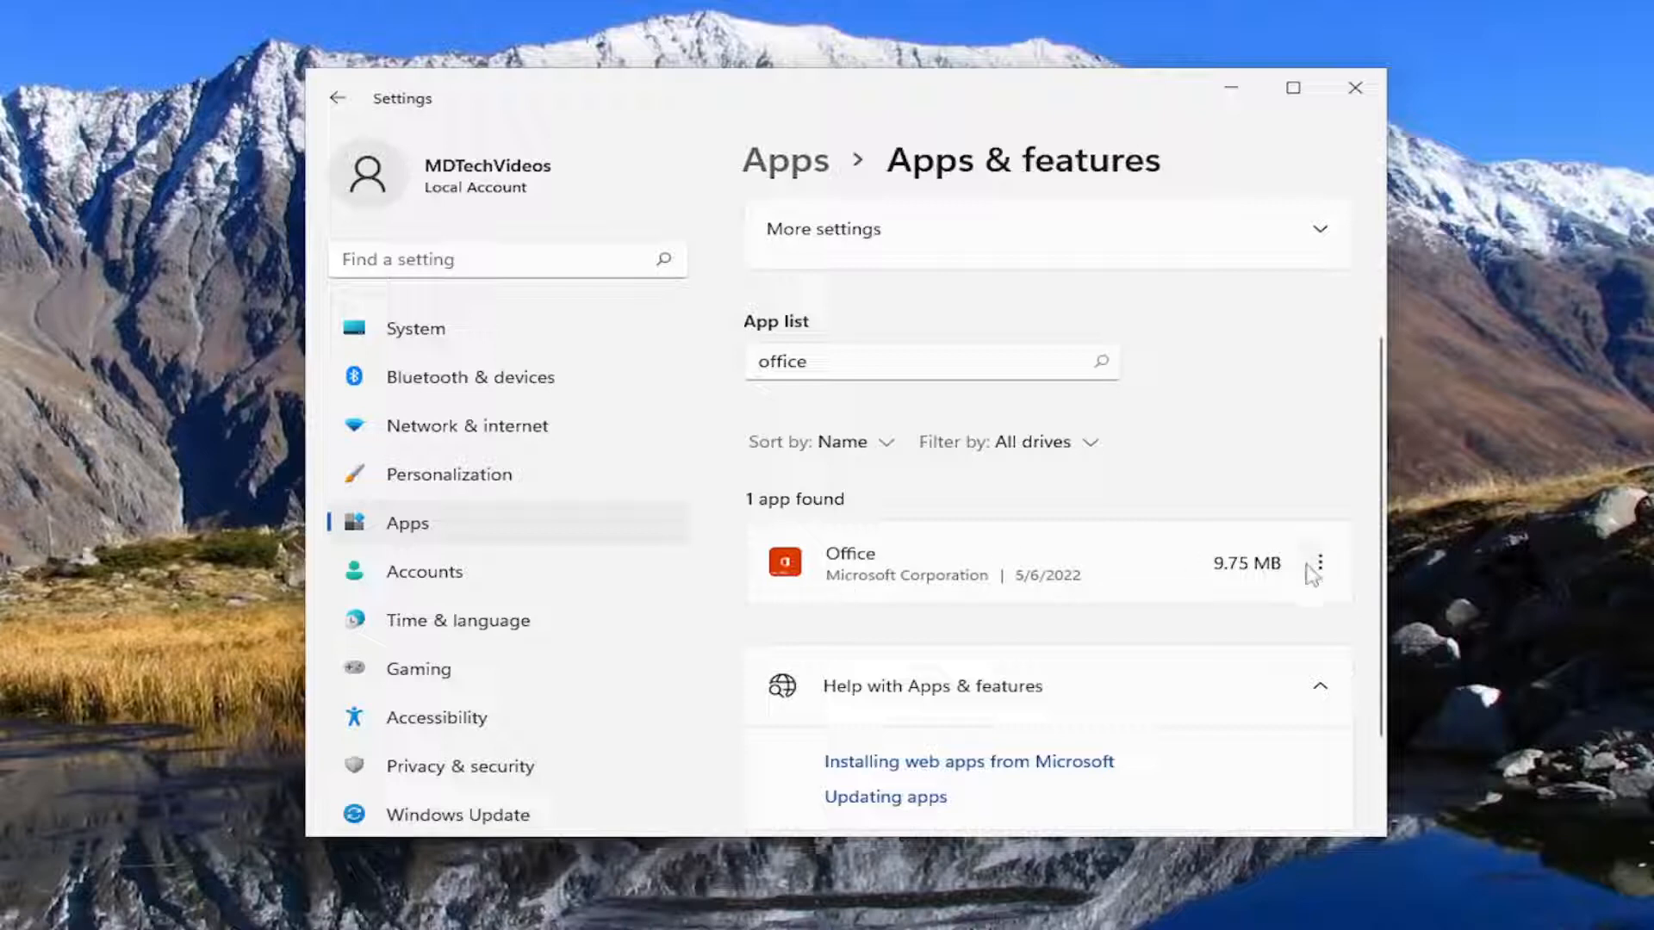
pyautogui.click(1321, 562)
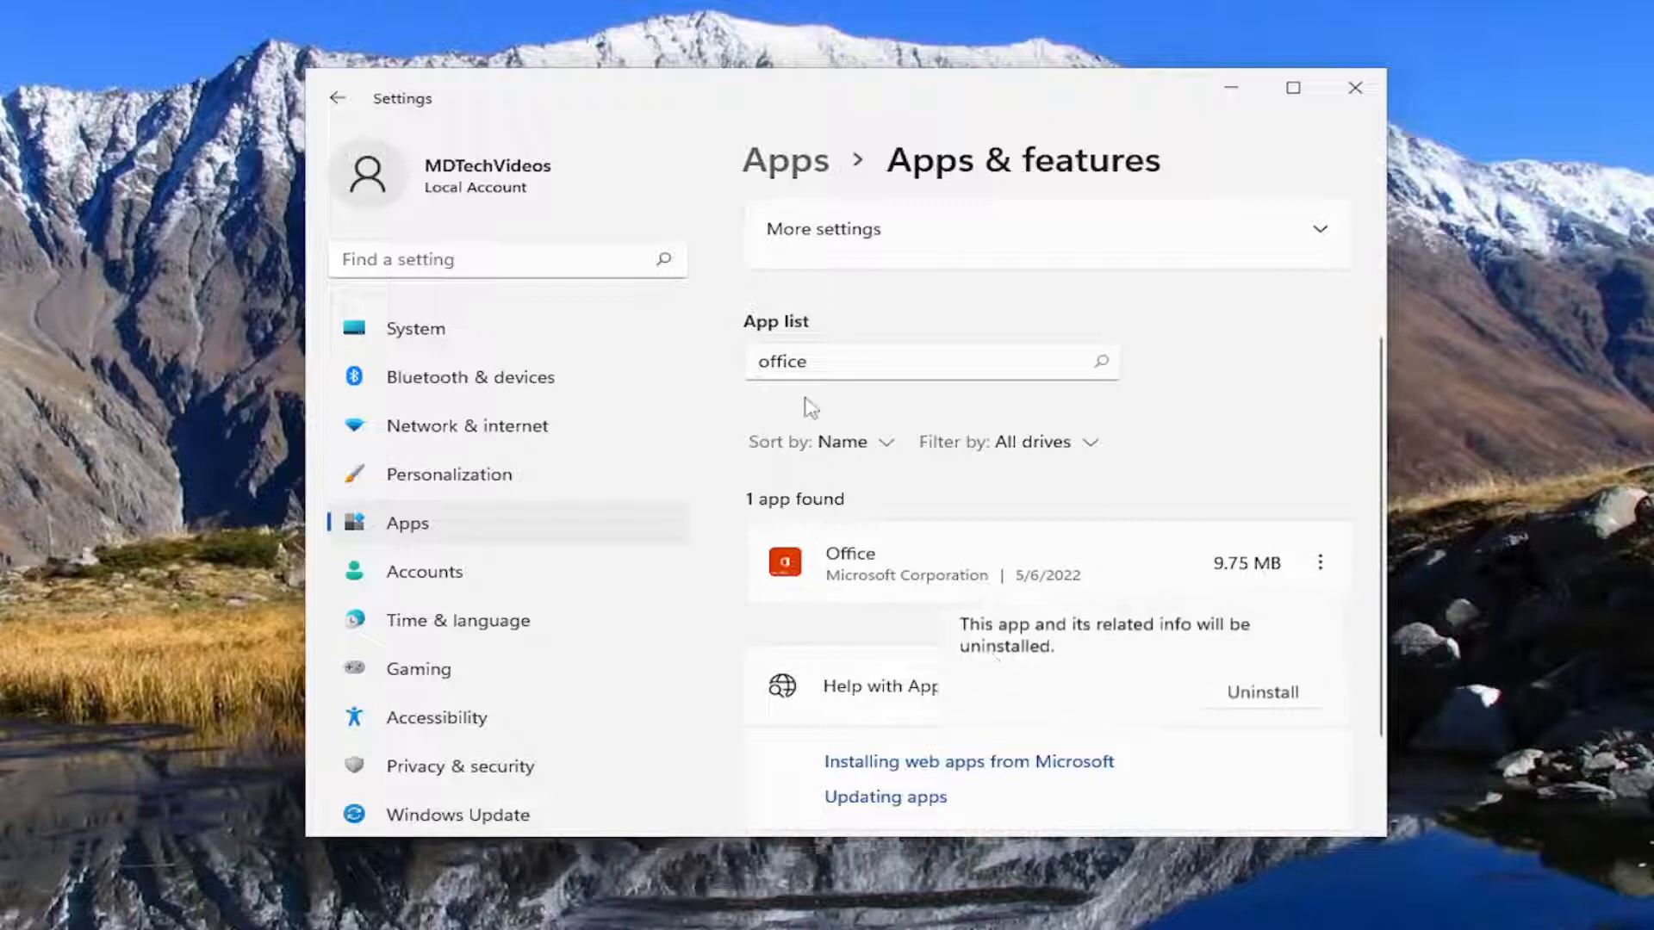
pyautogui.click(1262, 693)
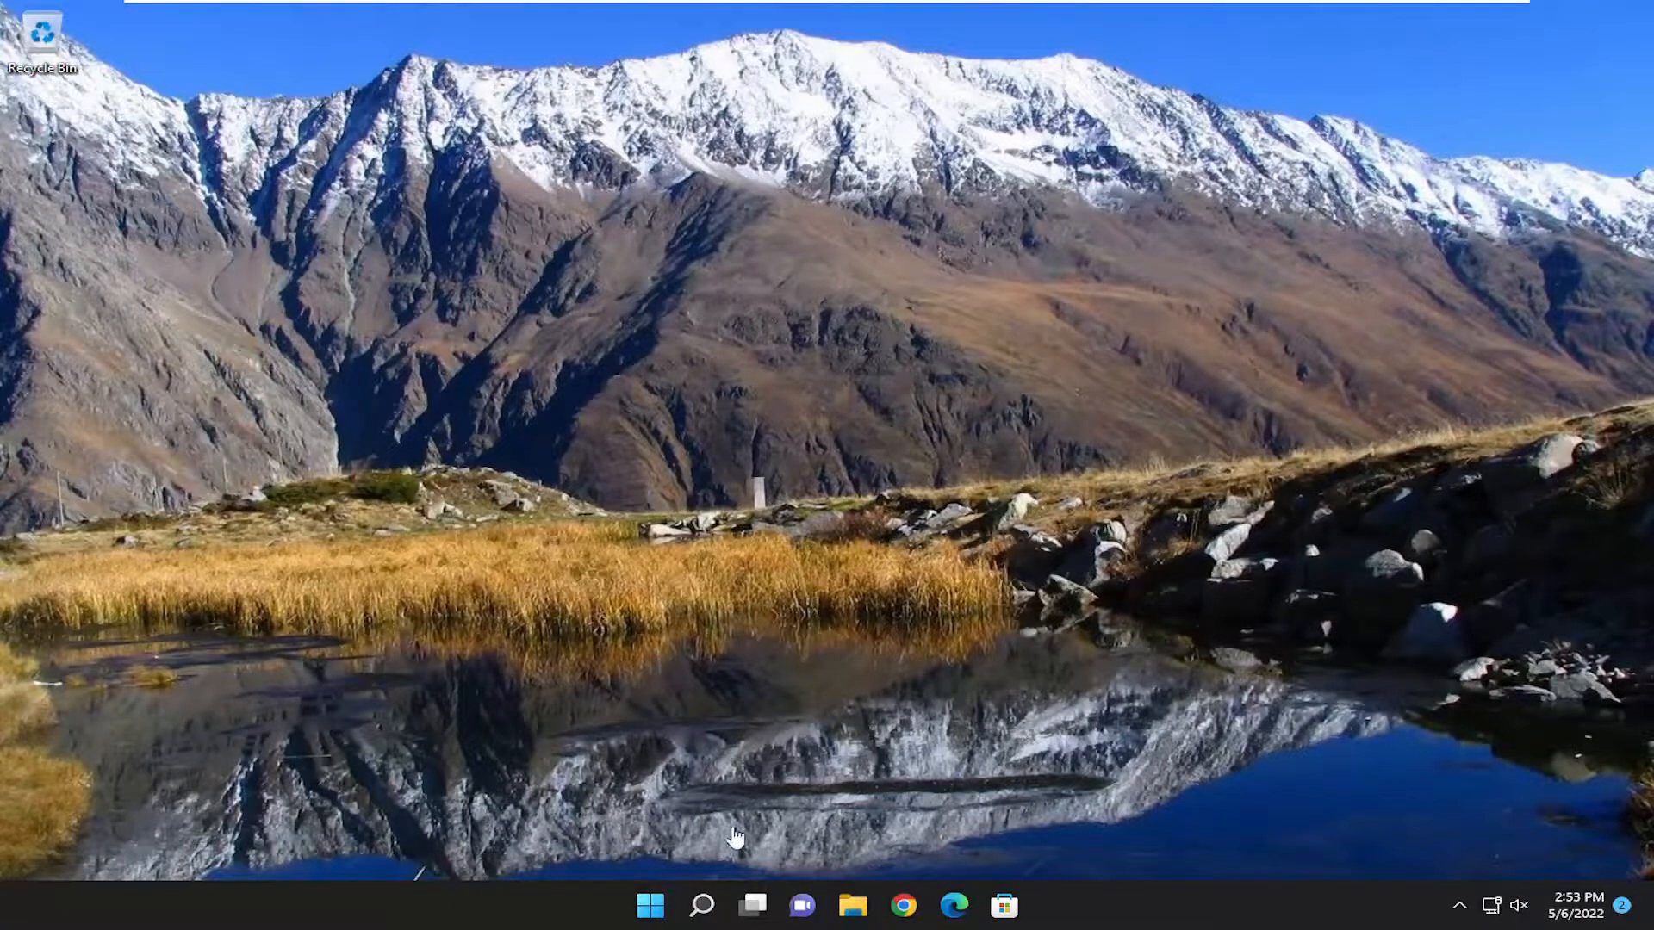
# - Search for 'word', 'excel' and 'powerpoint', confirming only WordPad or web results appear
pyautogui.write('wordPad')
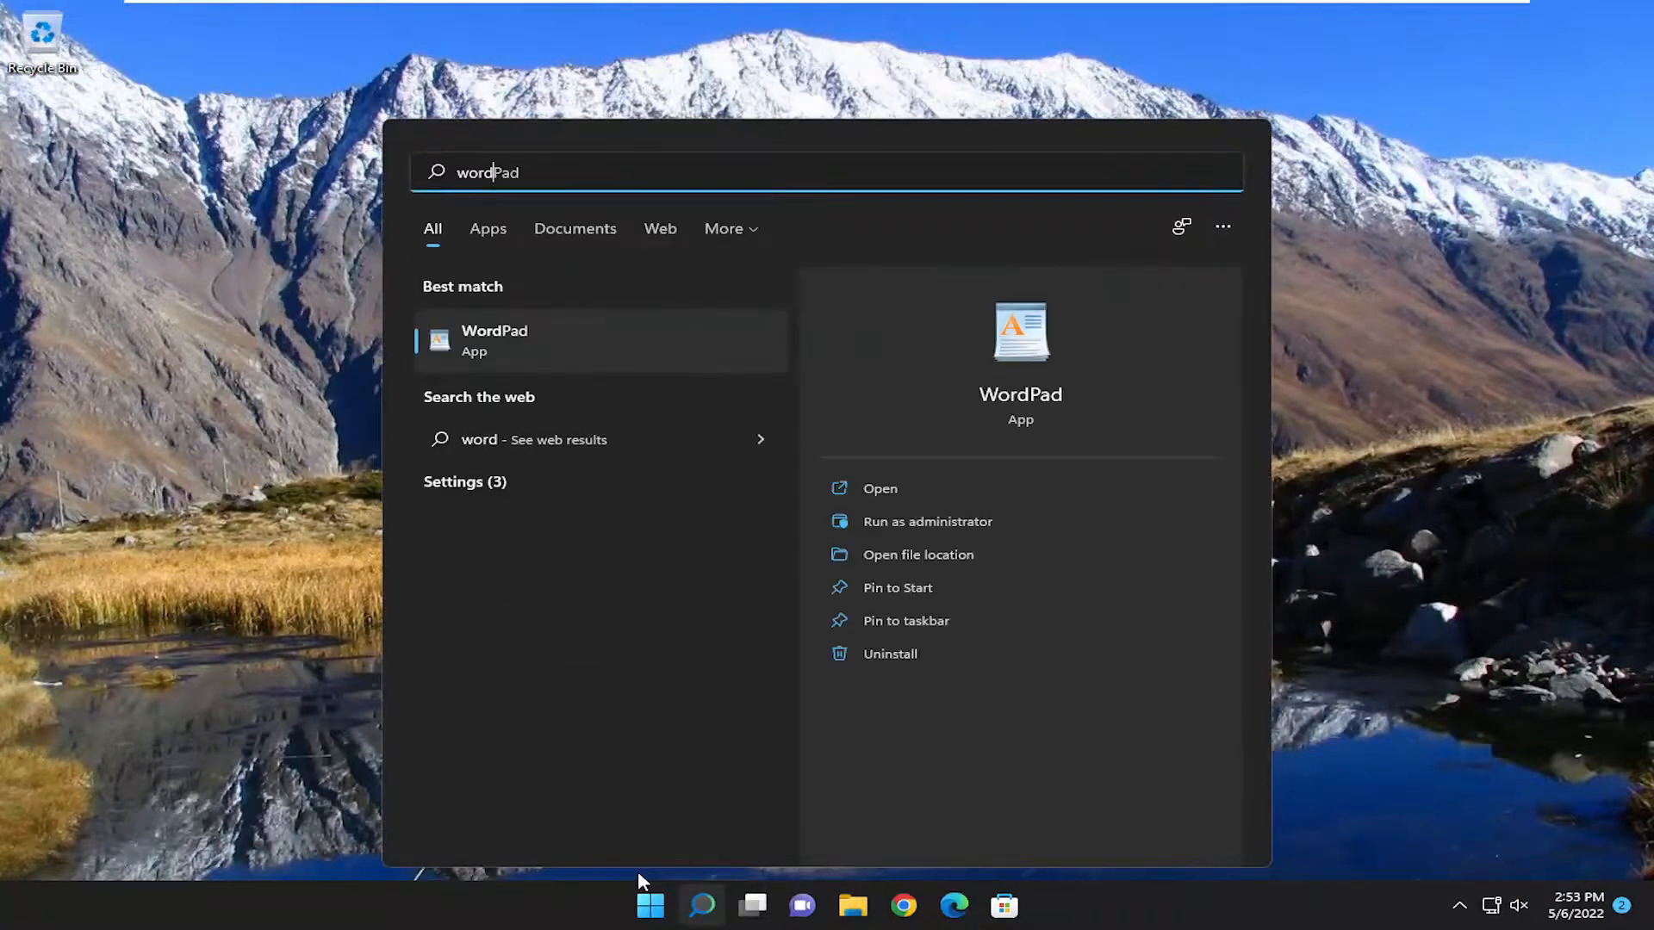
pyautogui.moveTo(460, 339)
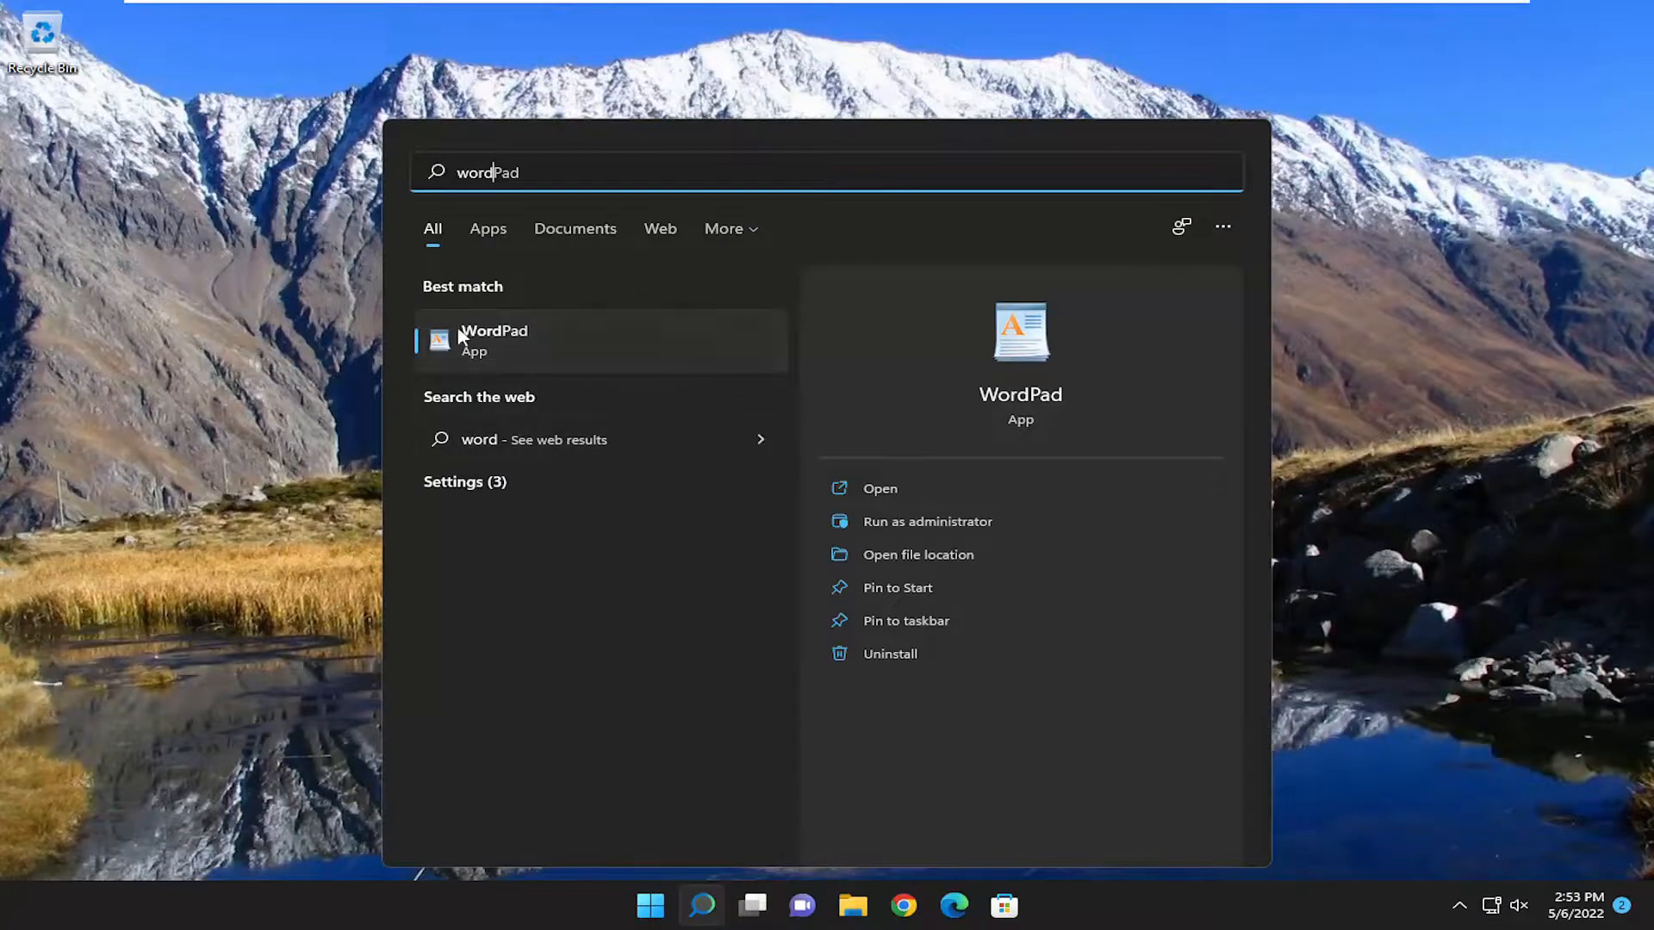
pyautogui.write('excel')
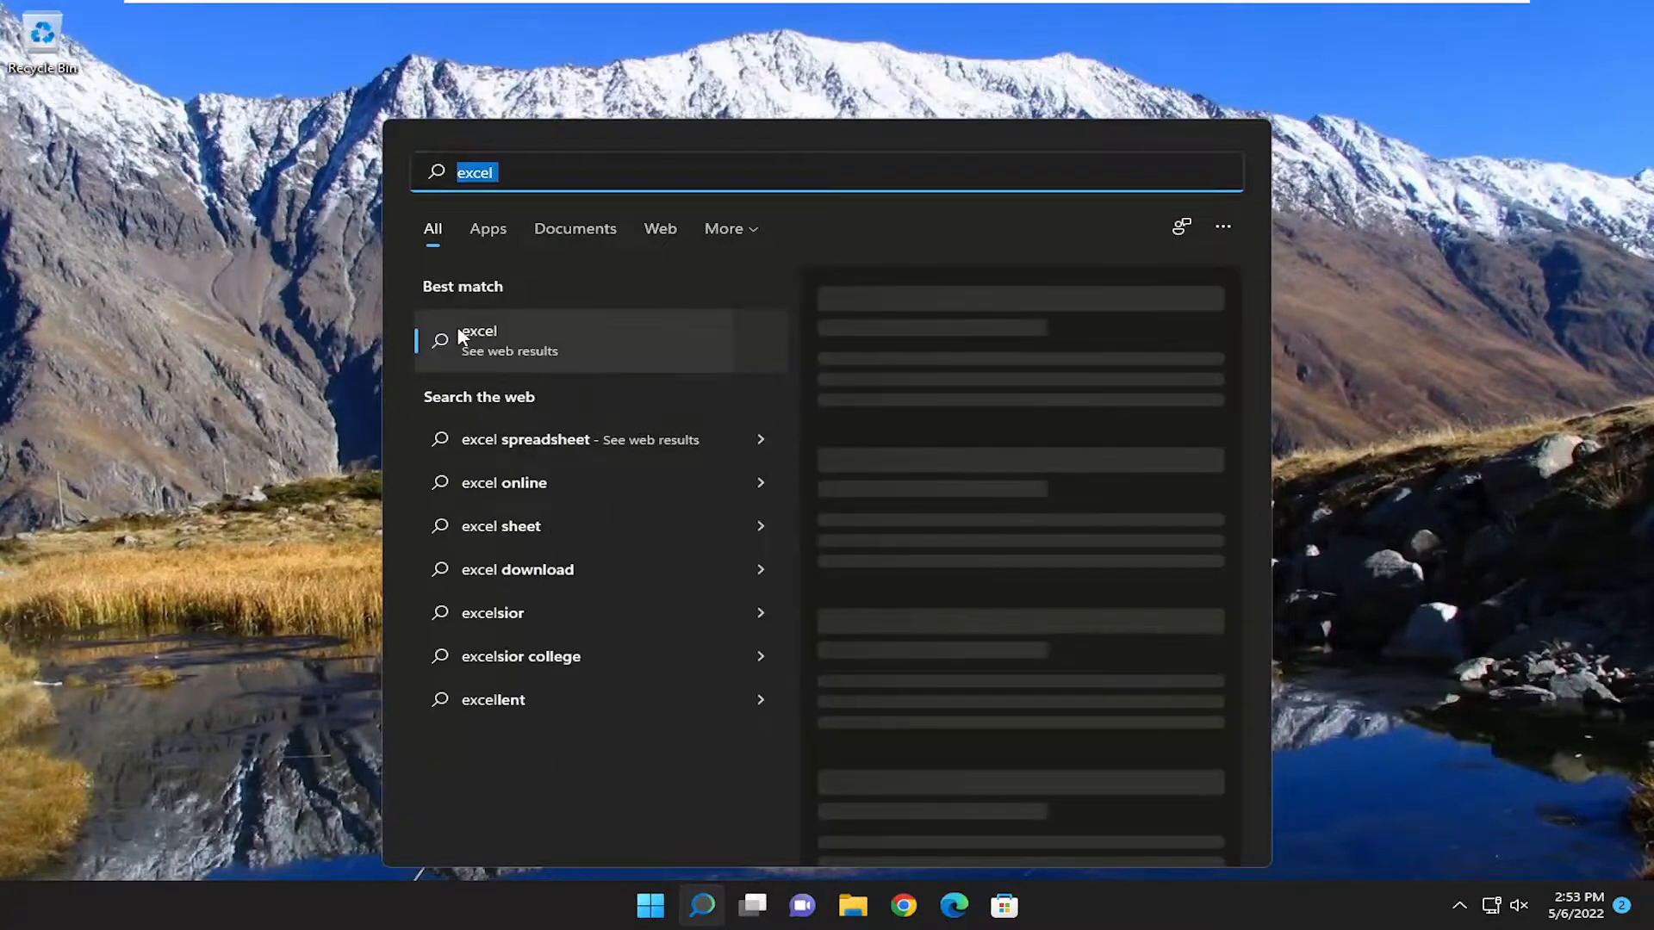
pyautogui.write('powerpoint')
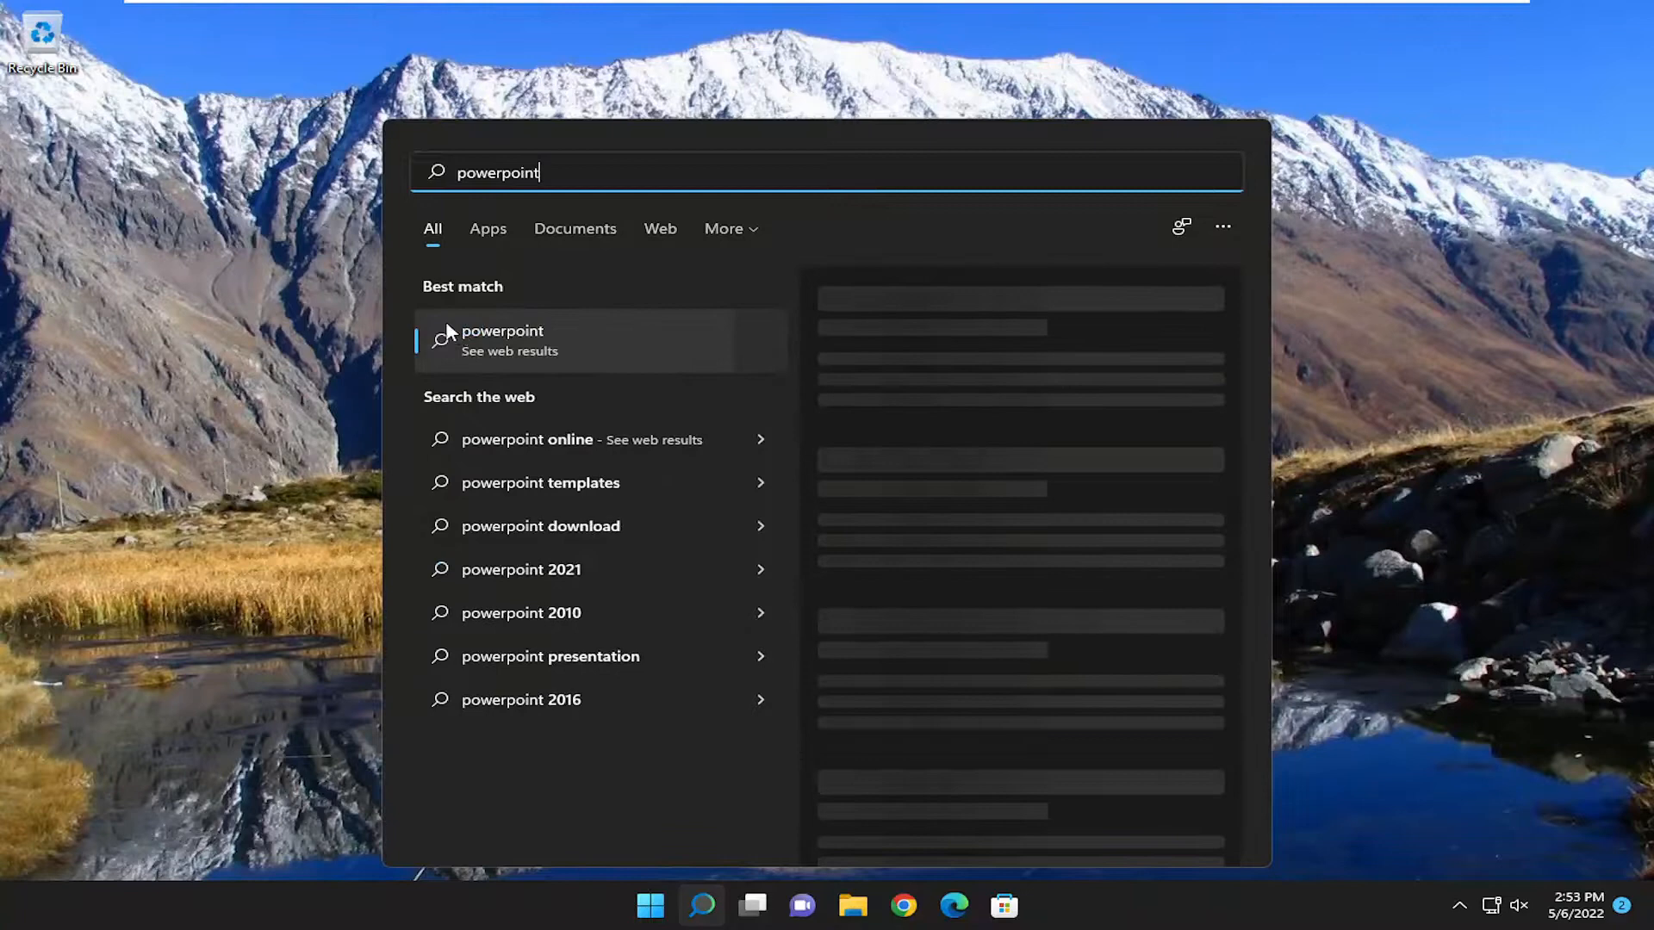